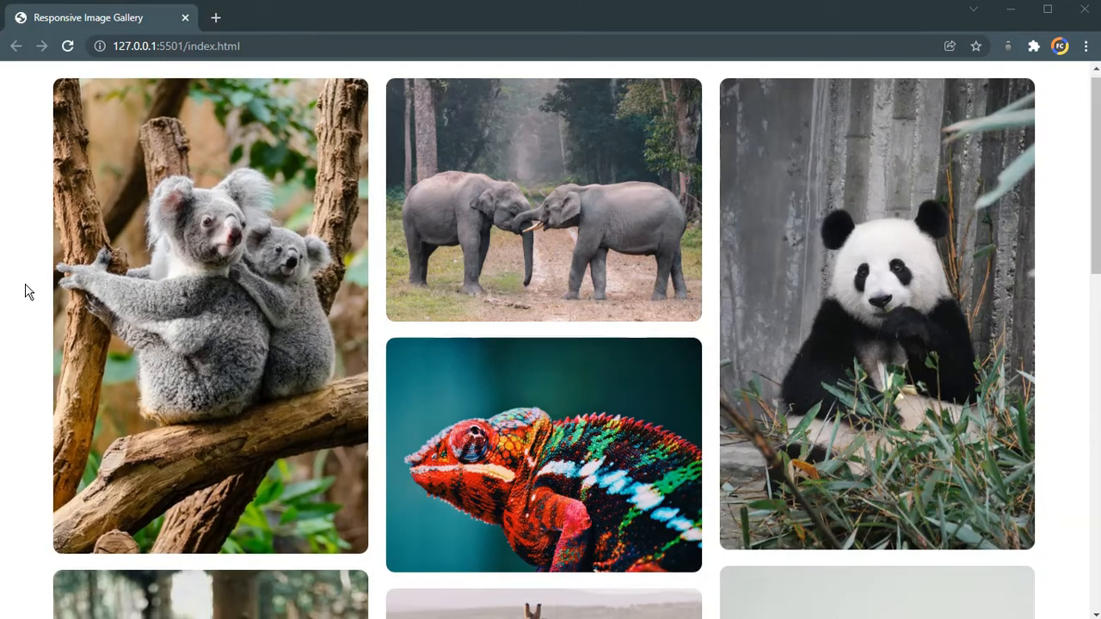
- Scroll through the three-column animal gallery in Chrome
{"action": "scroll", "scroll_direction": "down", "scroll_amount": 3}
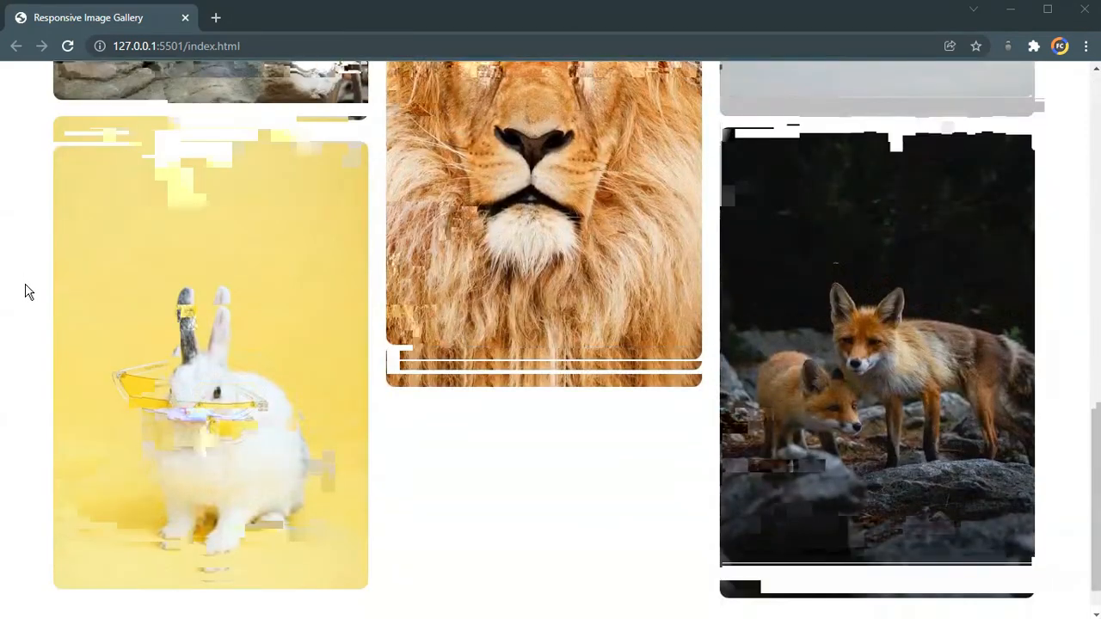
{"action": "scroll", "scroll_direction": "up", "scroll_amount": 3}
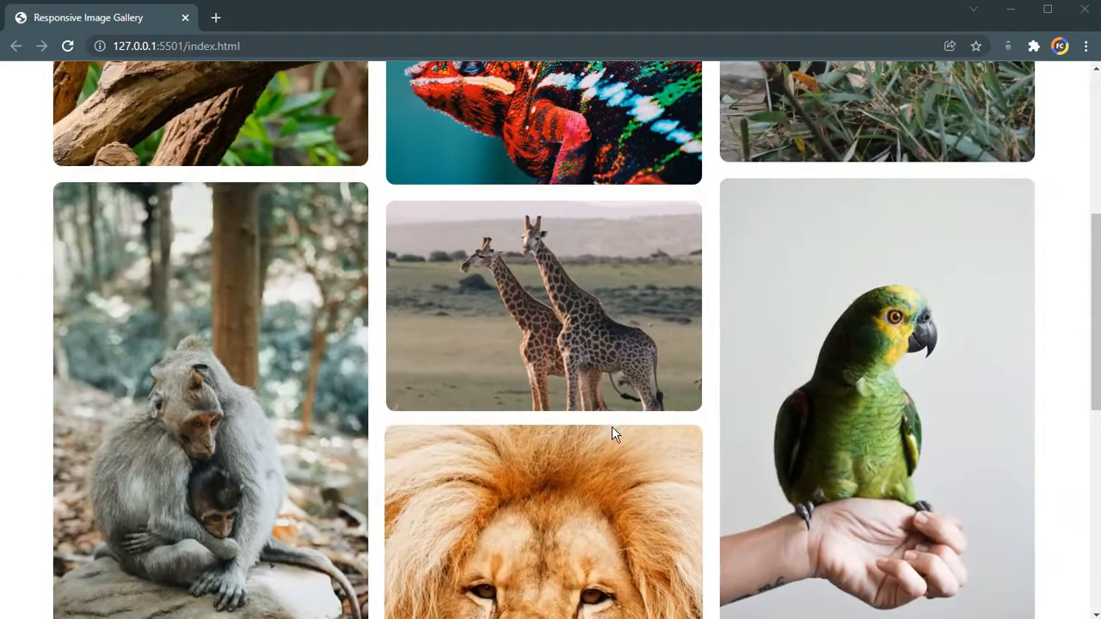
{"action": "scroll", "scroll_direction": "down", "scroll_amount": 3}
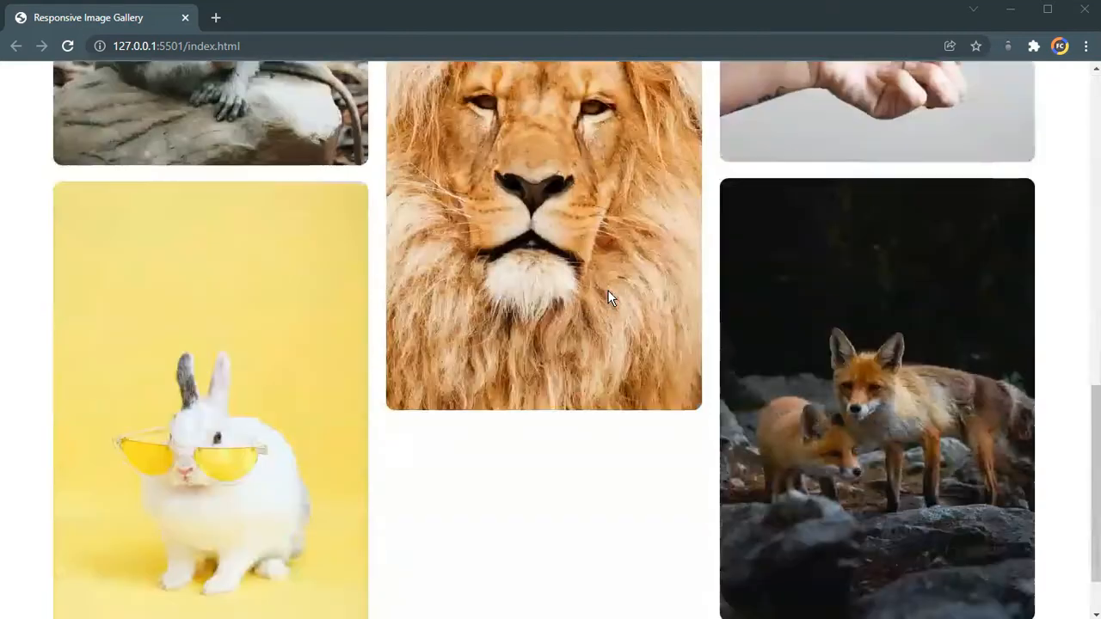
{"action": "scroll", "scroll_direction": "up", "scroll_amount": 3}
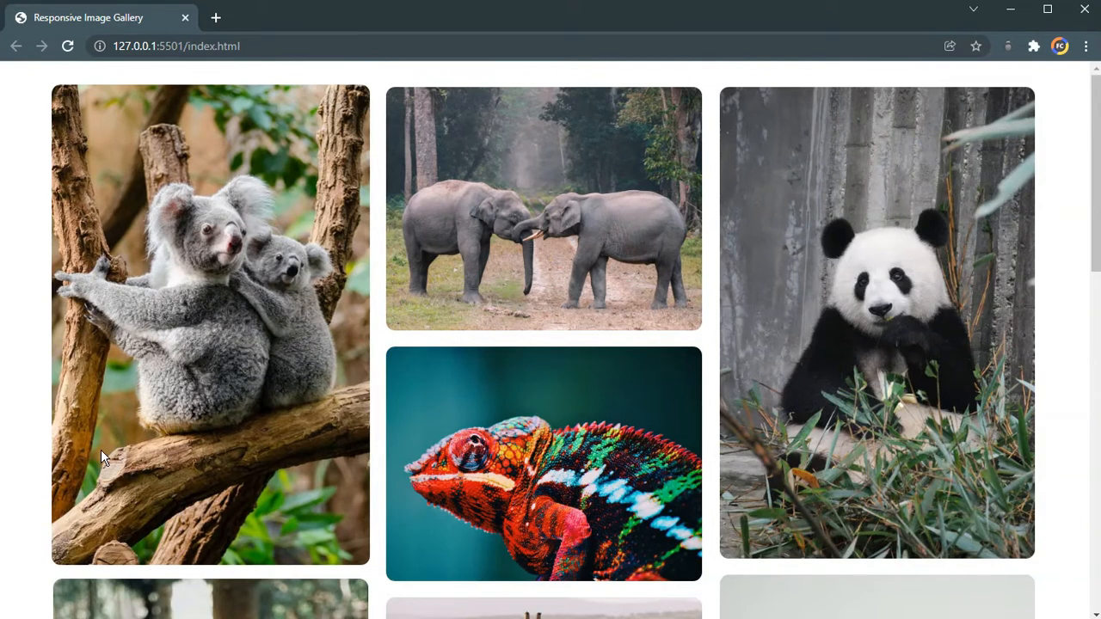
- Open DevTools and narrow the viewport to two, then one column, scrolling the stacked gallery
{"action": "key", "text": "F12"}
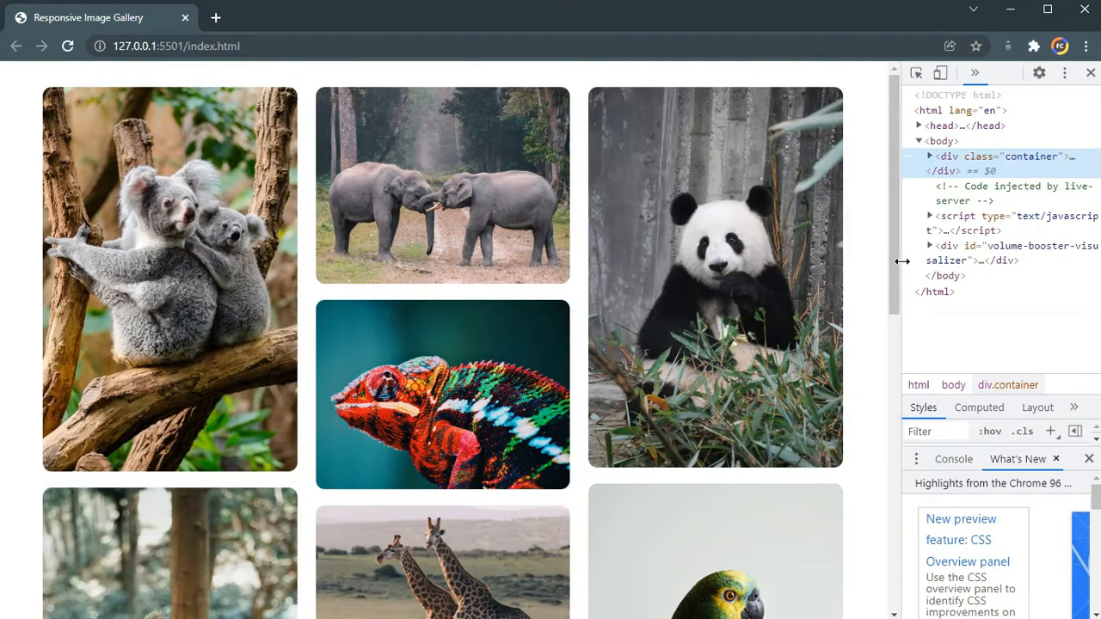
{"action": "left_click_drag", "start_coordinate": [901, 258], "coordinate": [795, 258]}
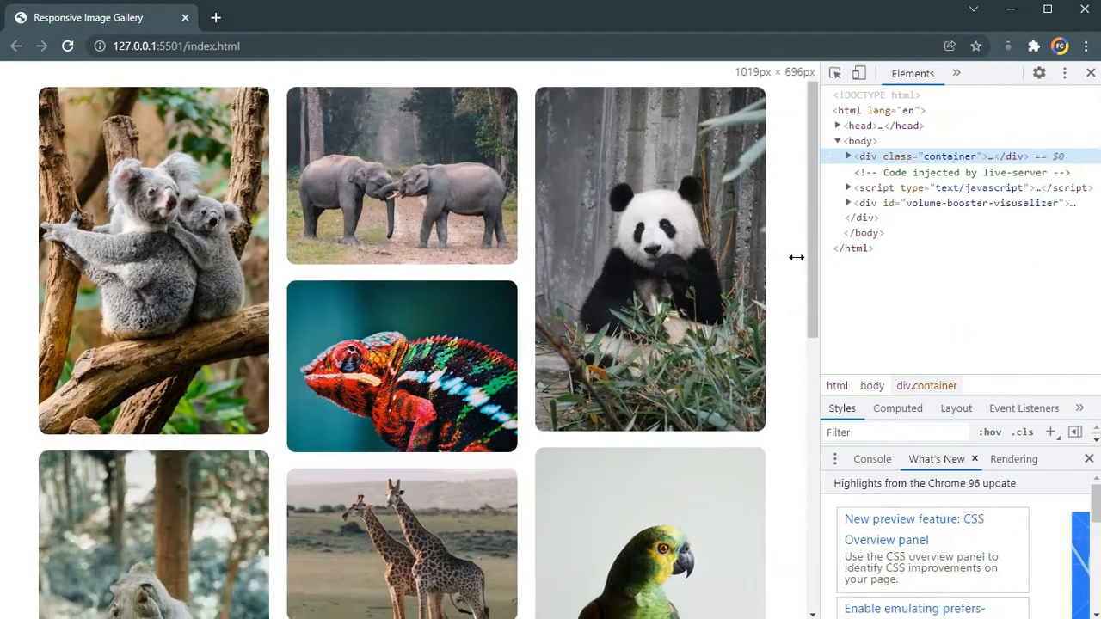
{"action": "left_click_drag", "start_coordinate": [796, 258], "coordinate": [675, 258]}
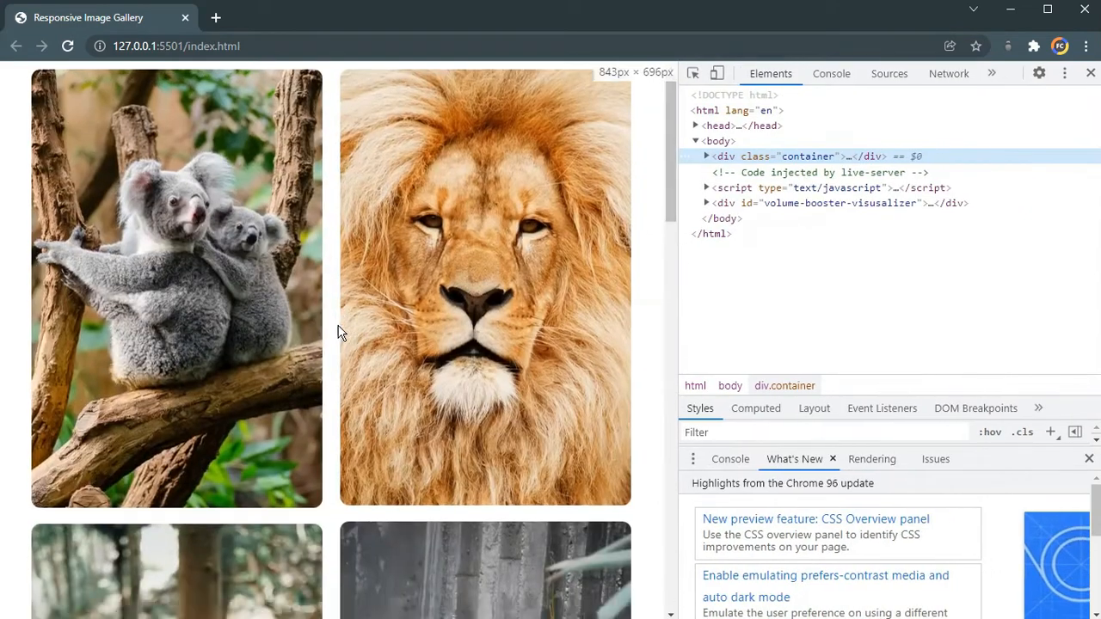
{"action": "scroll", "scroll_direction": "down", "scroll_amount": 3}
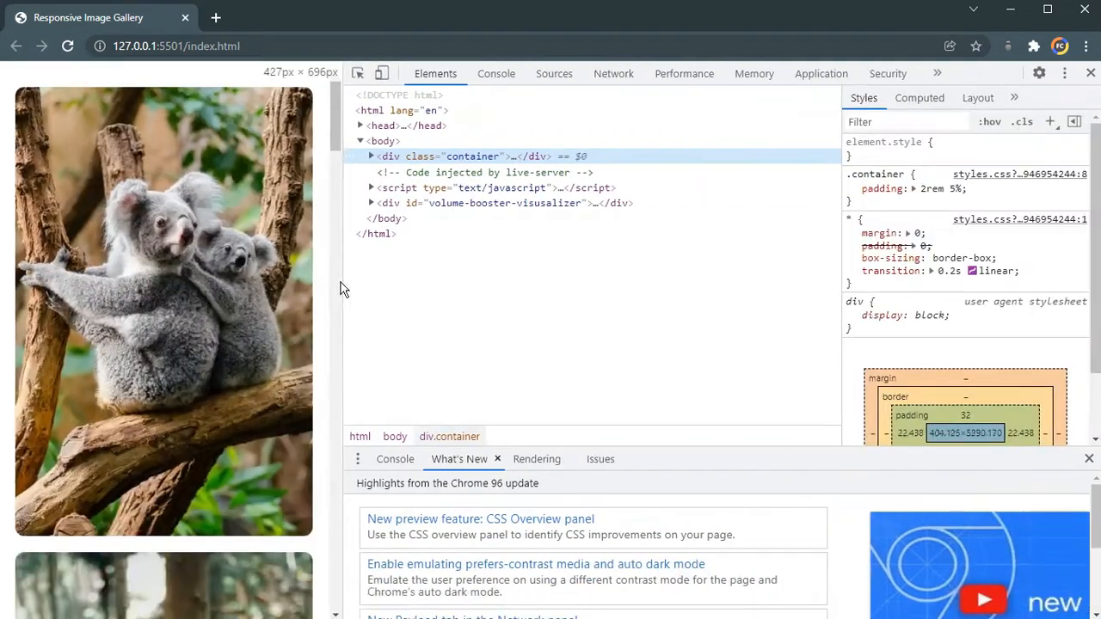
{"action": "scroll", "scroll_direction": "down", "scroll_amount": 3}
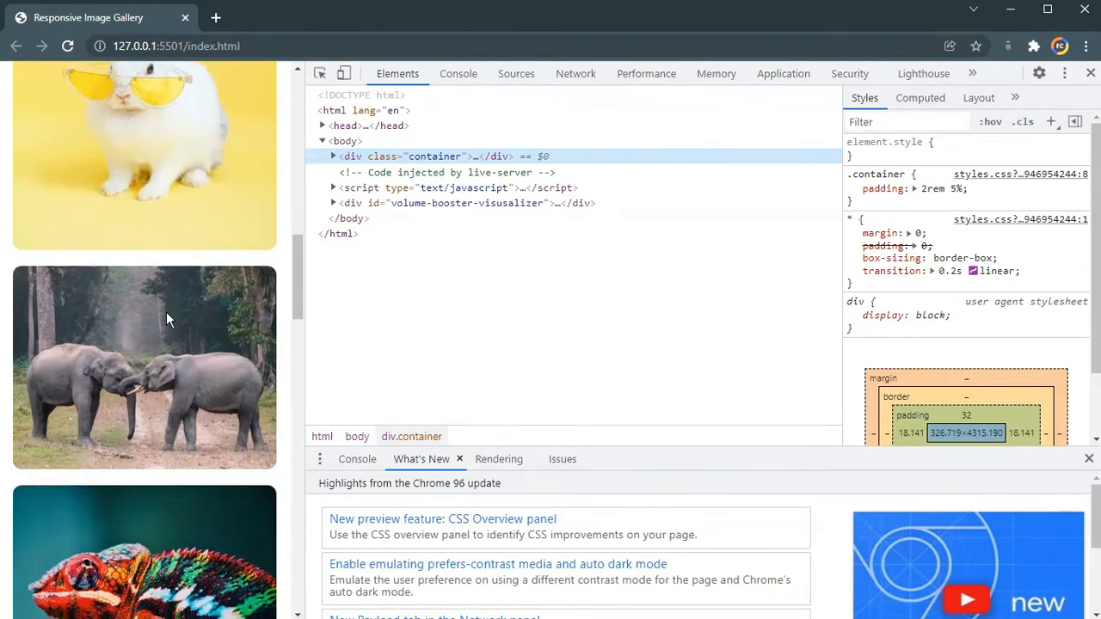
{"action": "scroll", "scroll_direction": "down", "scroll_amount": 3}
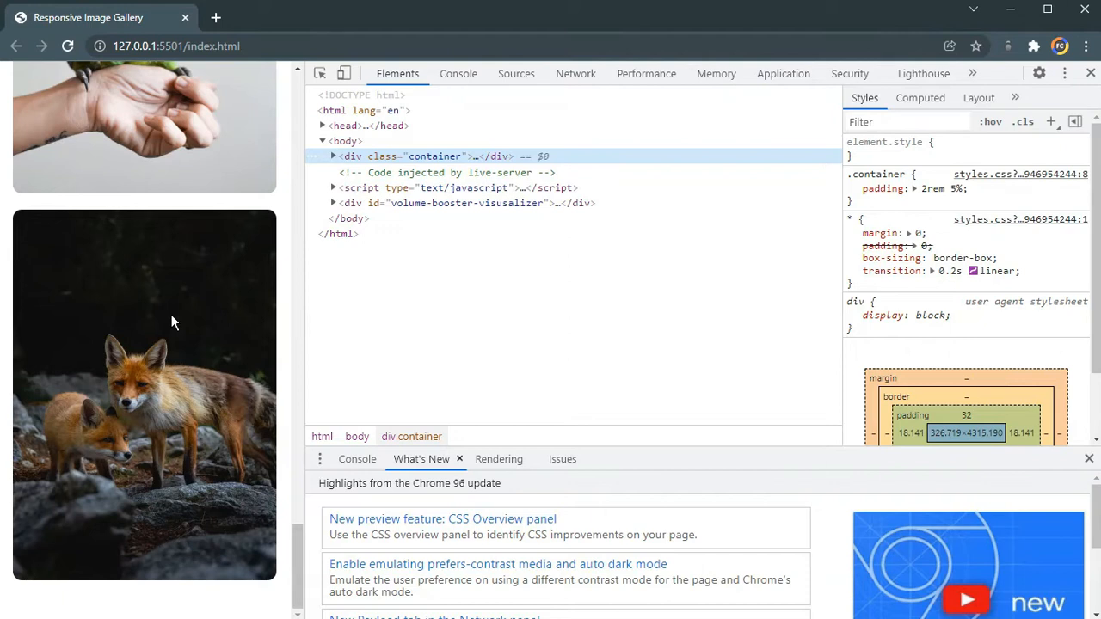
{"action": "mouse_move", "coordinate": [202, 368]}
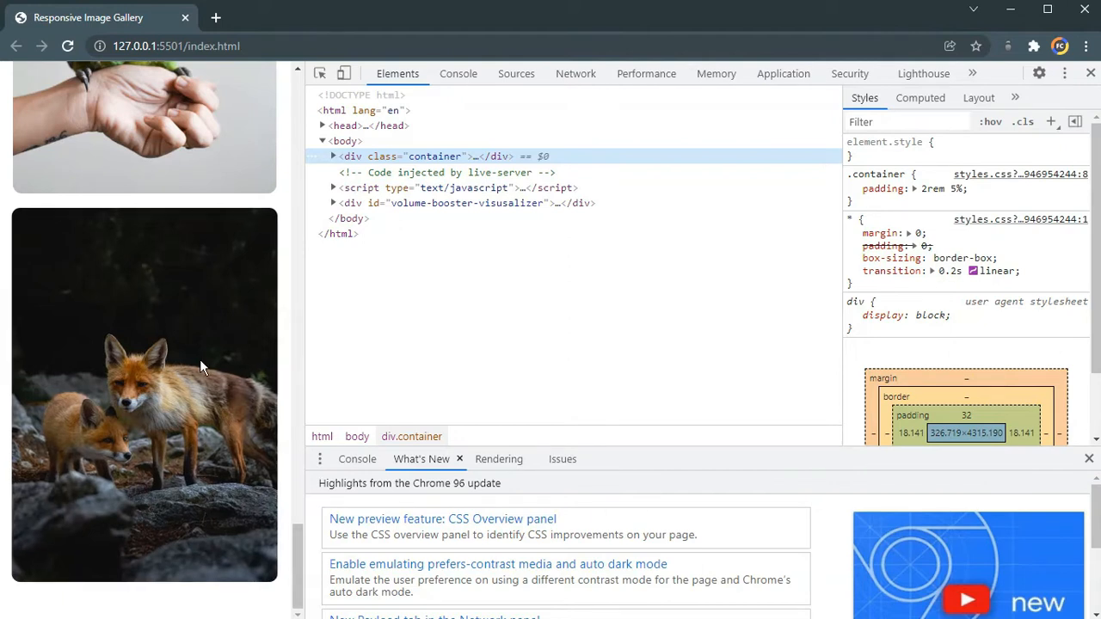
{"action": "scroll", "scroll_direction": "down", "scroll_amount": 3}
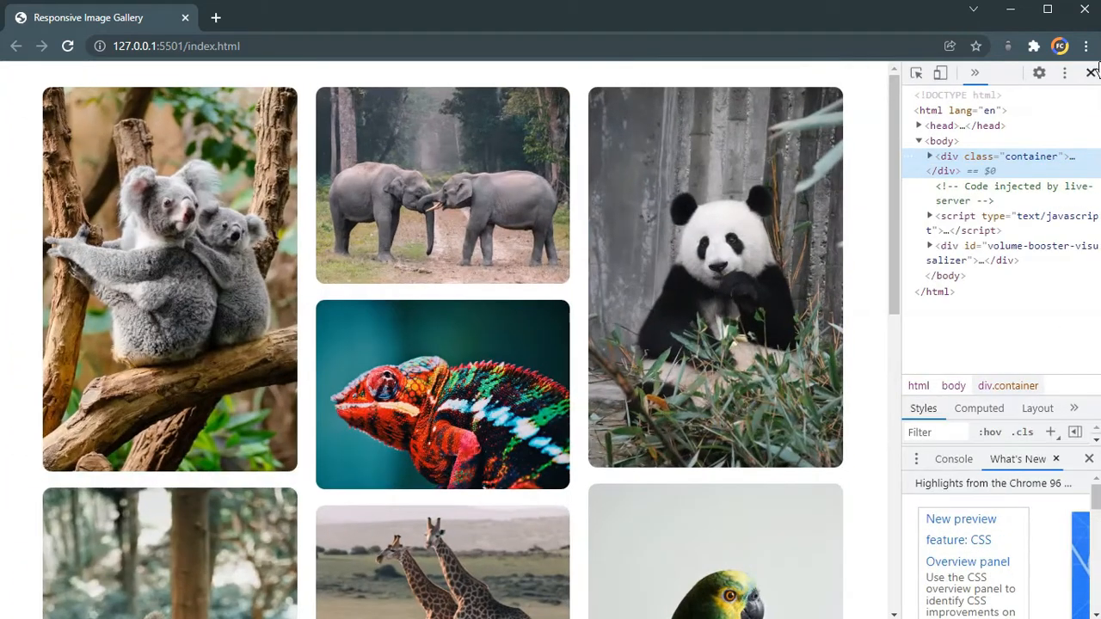
- Close the DevTools panel and scroll back to the top of the full-width gallery
{"action": "left_click", "coordinate": [1092, 73]}
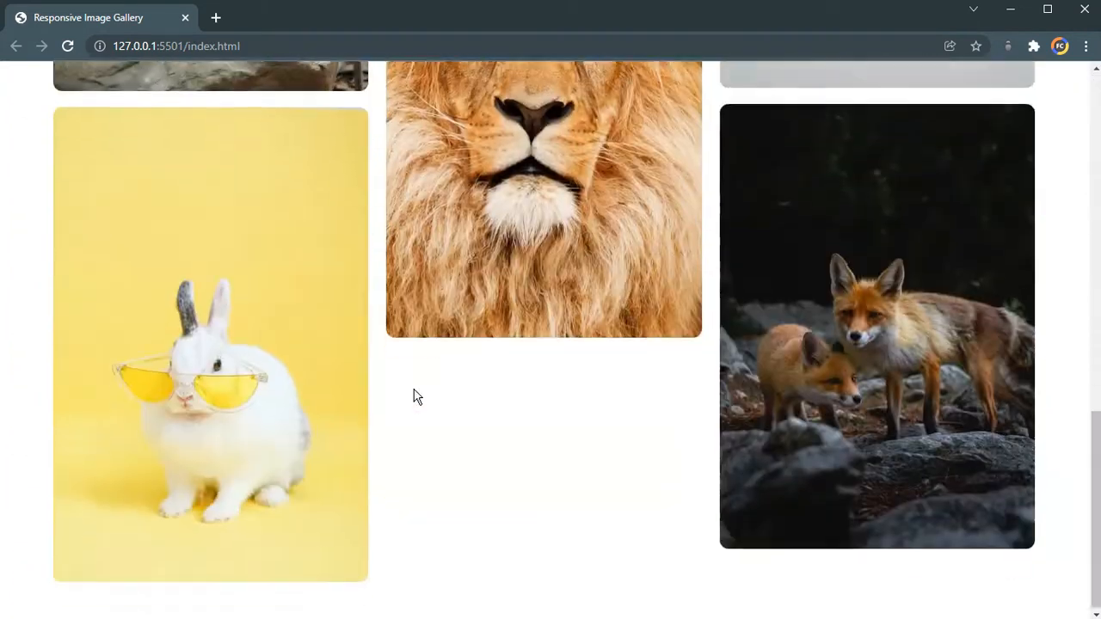
{"action": "scroll", "scroll_direction": "up", "scroll_amount": 3}
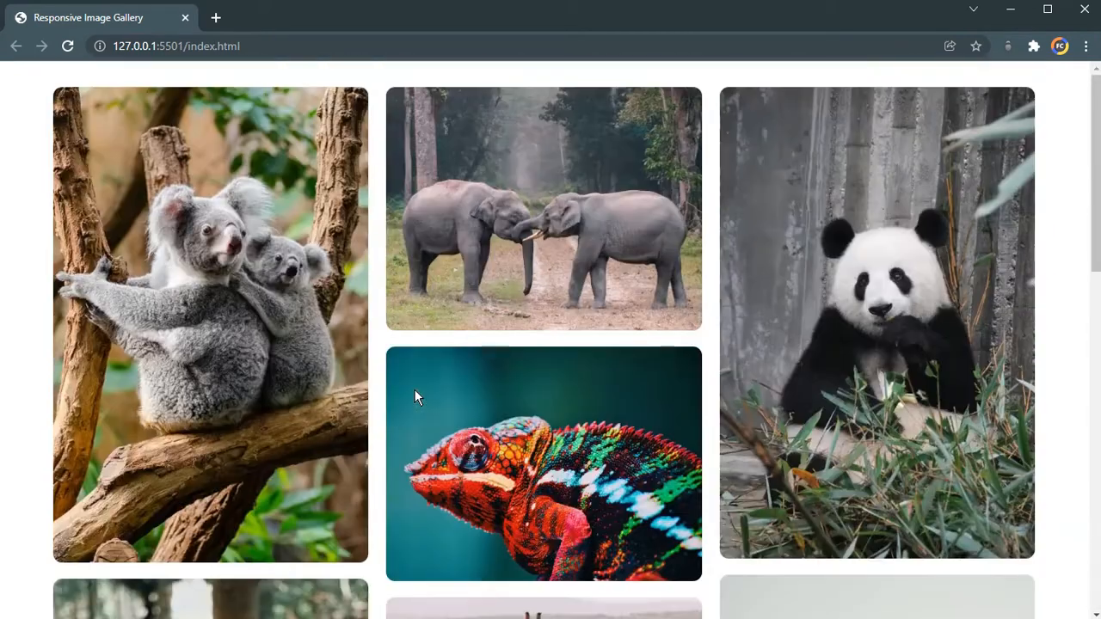
{"action": "mouse_move", "coordinate": [49, 412]}
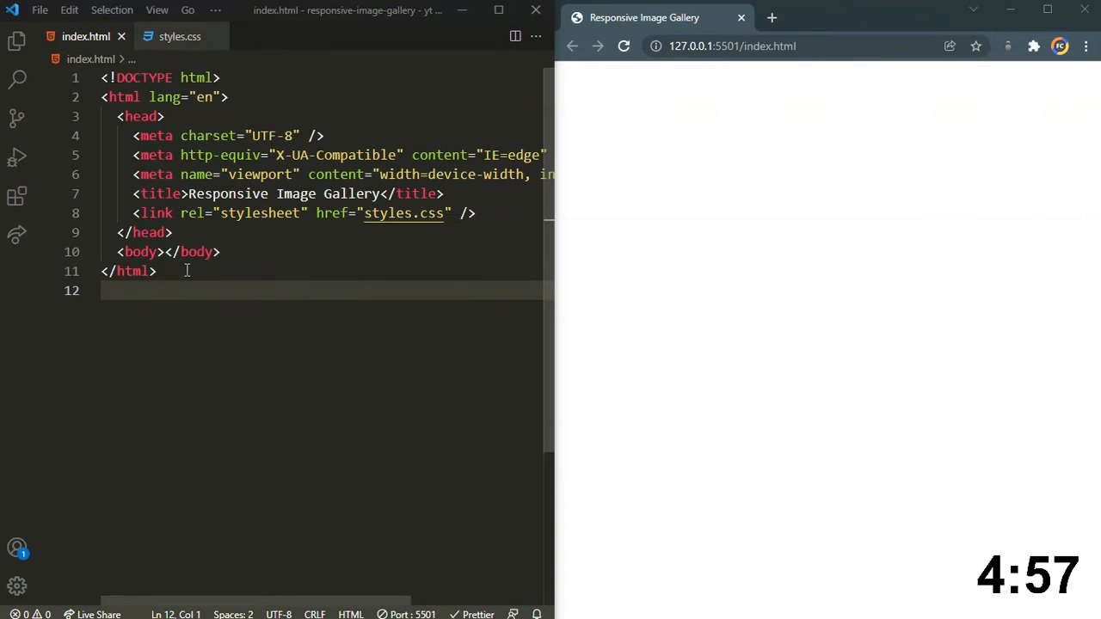
{"action": "left_click", "coordinate": [301, 214]}
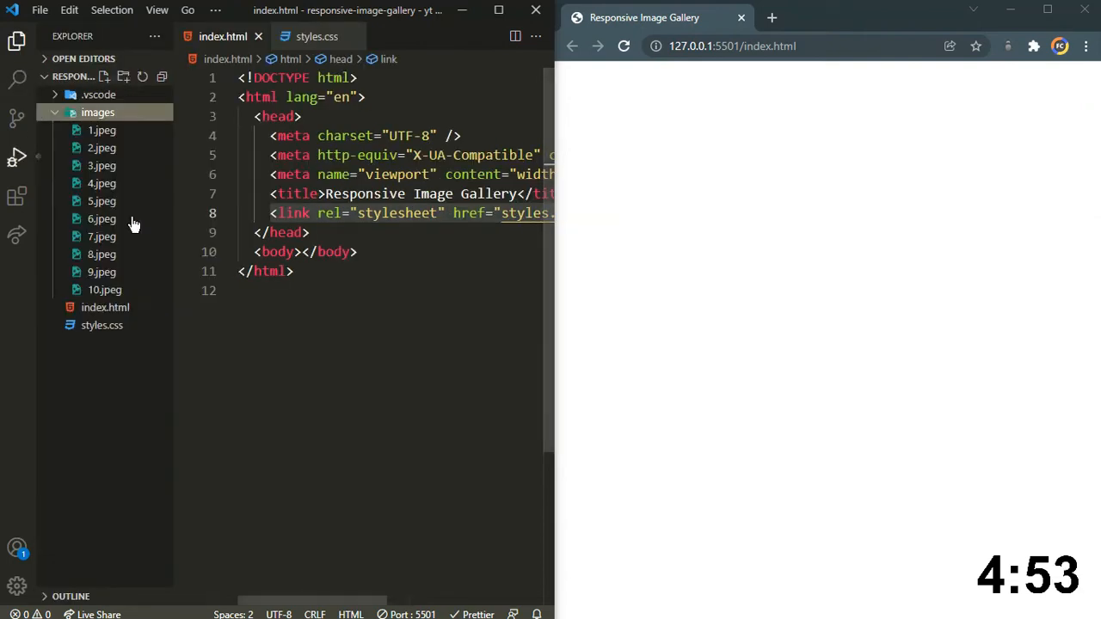
{"action": "left_click", "coordinate": [97, 111]}
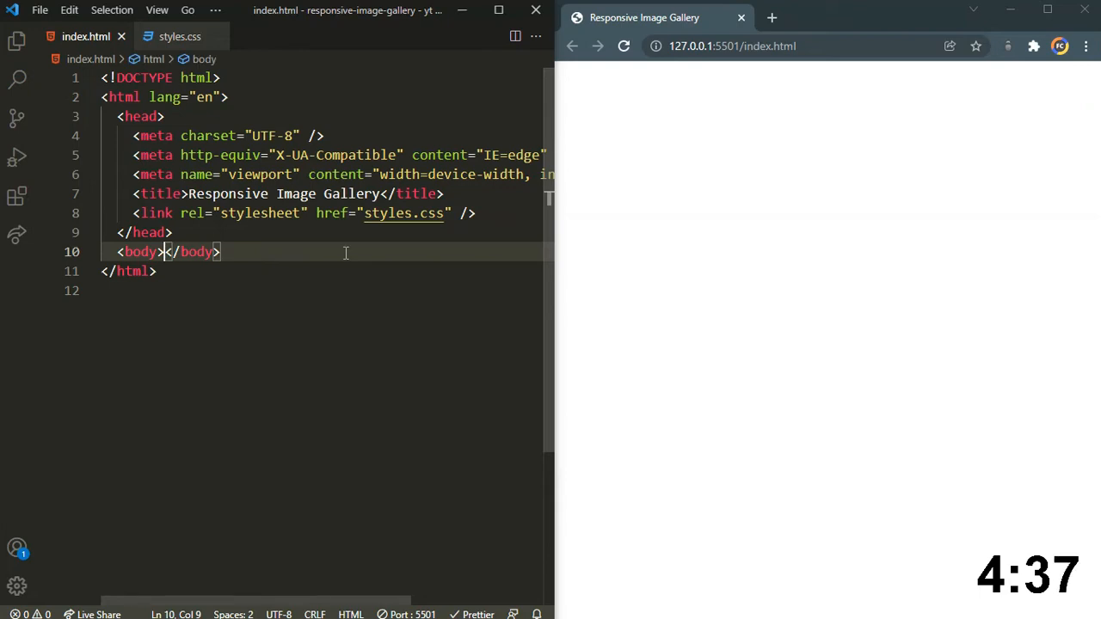
- Add img tags for 1.jpeg through 10.jpeg inside div.image-container in index.html
{"action": "type", "text": ".container\">"}
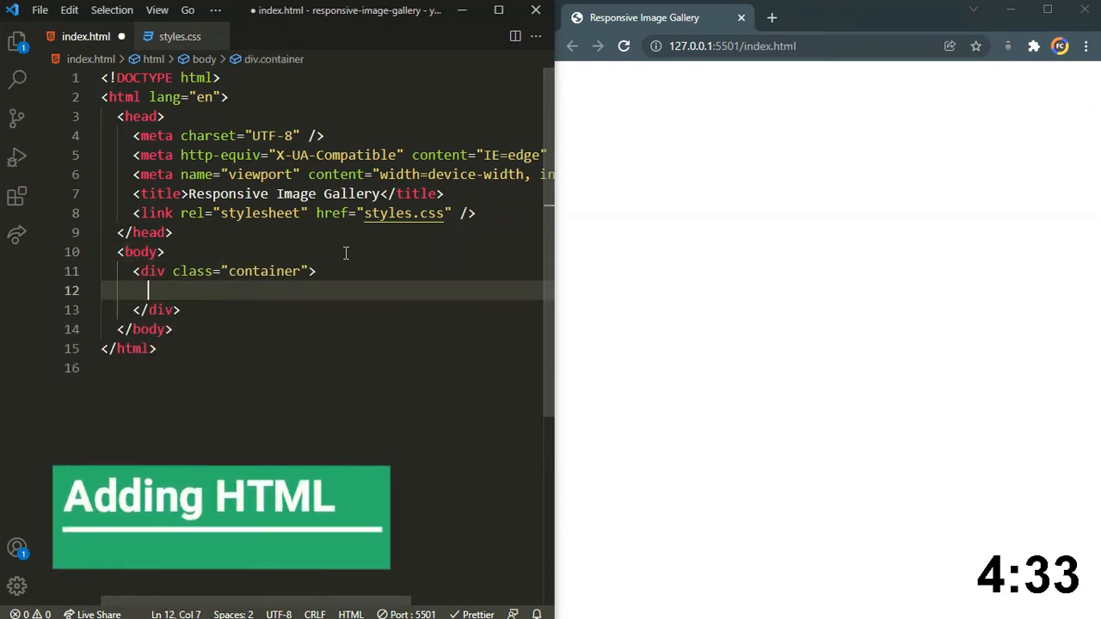
{"action": "type", "text": ".im"}
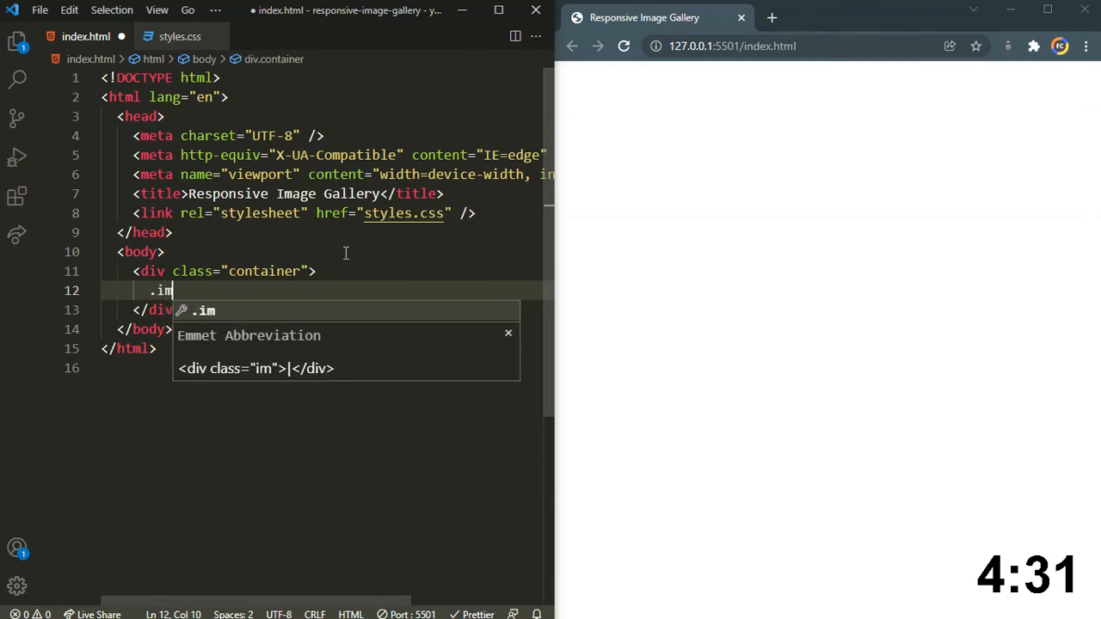
{"action": "type", "text": "age-container\">"}
{"action": "type", "text": "<img src=\"\" alt=\"\">"}
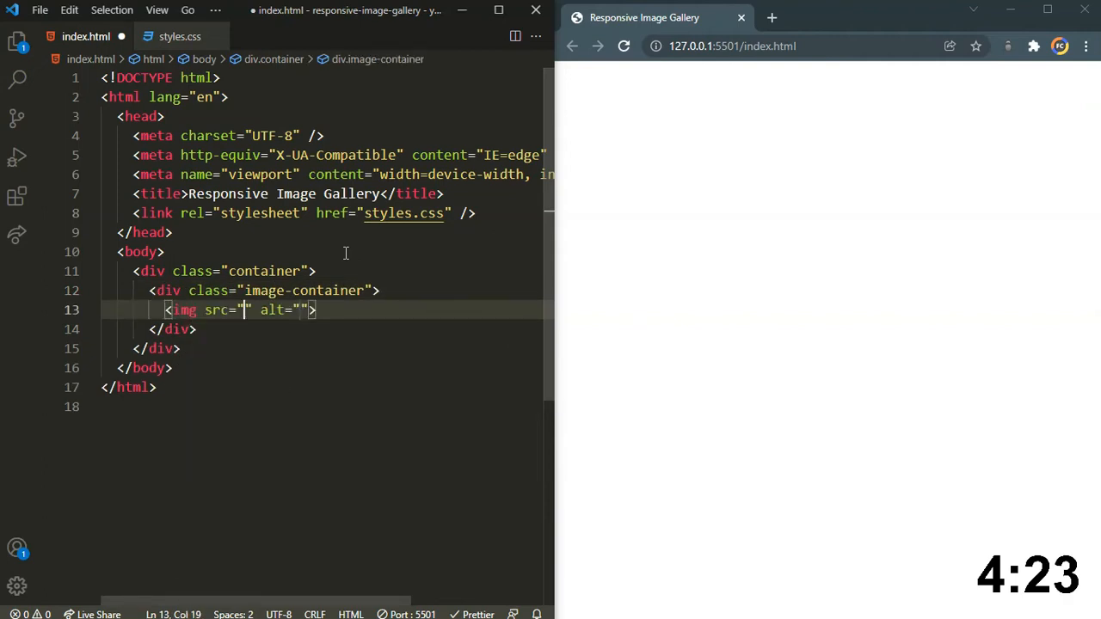
{"action": "type", "text": "images/"}
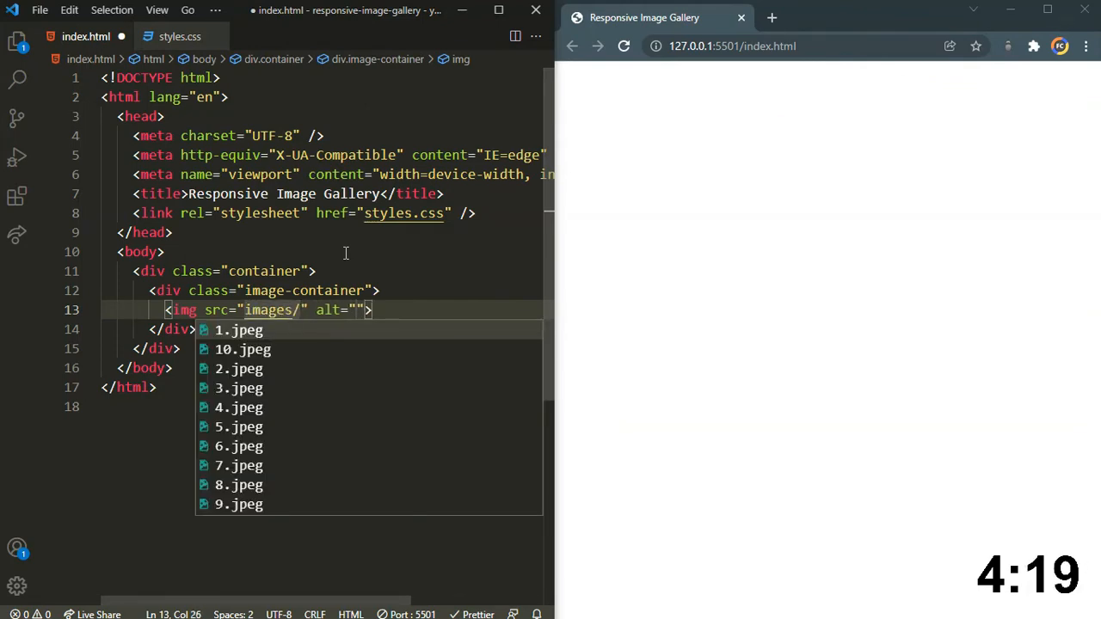
{"action": "left_click", "coordinate": [238, 330]}
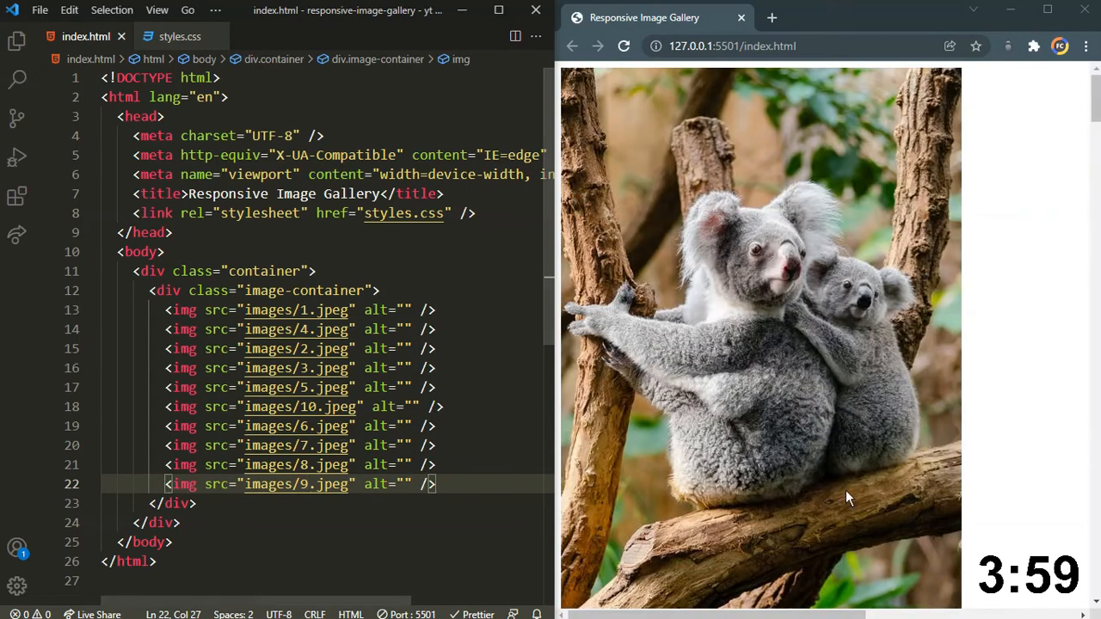
{"action": "scroll", "scroll_direction": "down", "scroll_amount": 3}
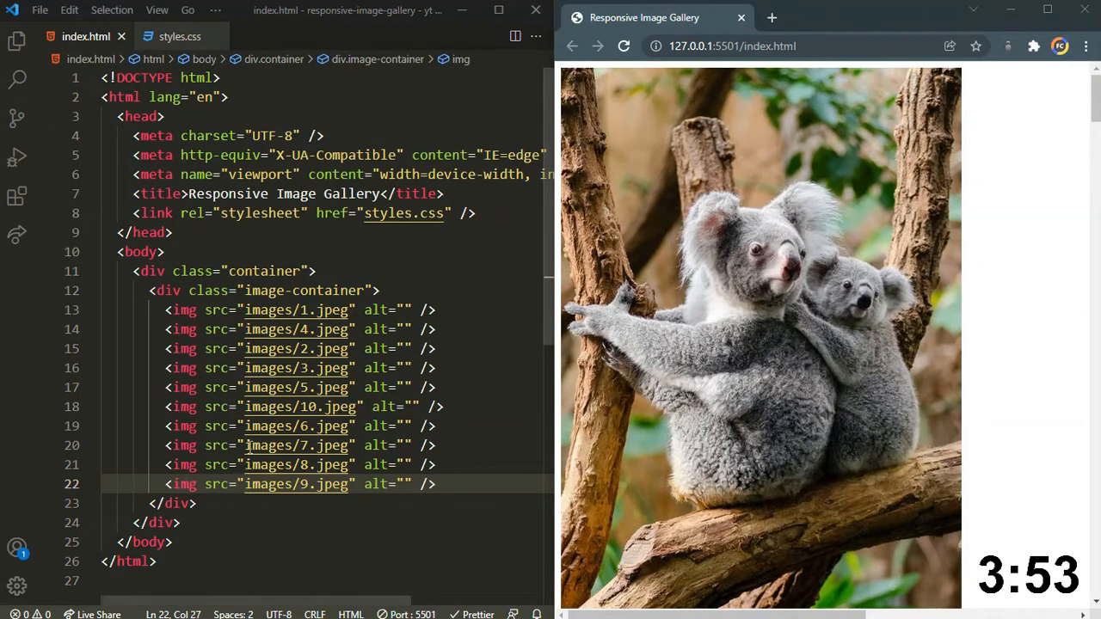
{"action": "left_click", "coordinate": [179, 36]}
{"action": "type", "text": "* {"}
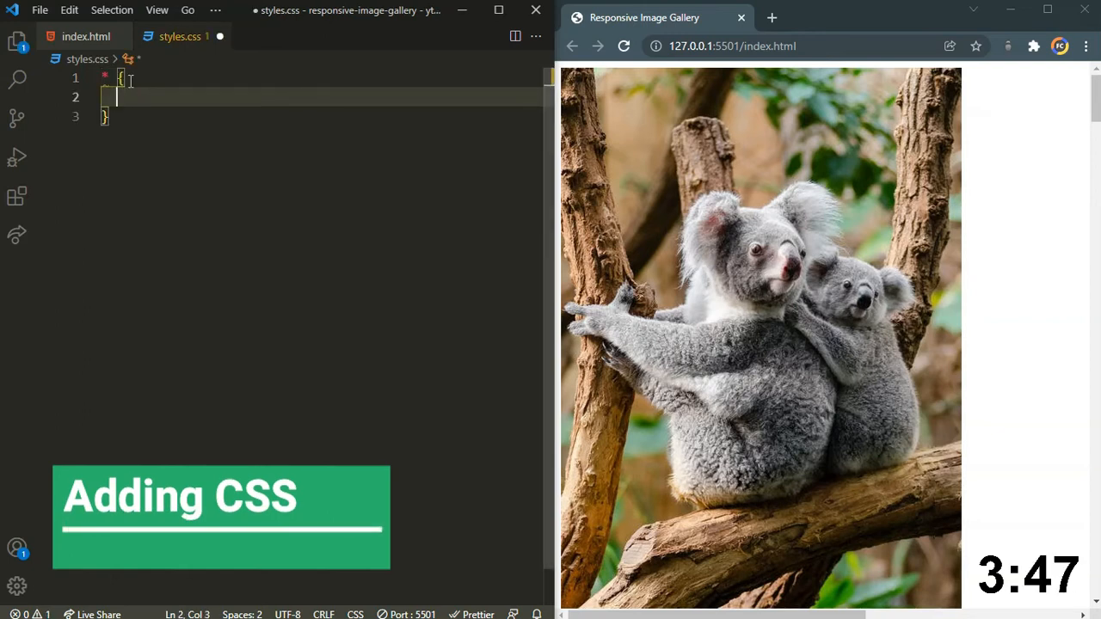
- Give the universal rule margin 0, padding 0, border-box sizing and a 0.2s linear transition
{"action": "type", "text": "margin: ;"}
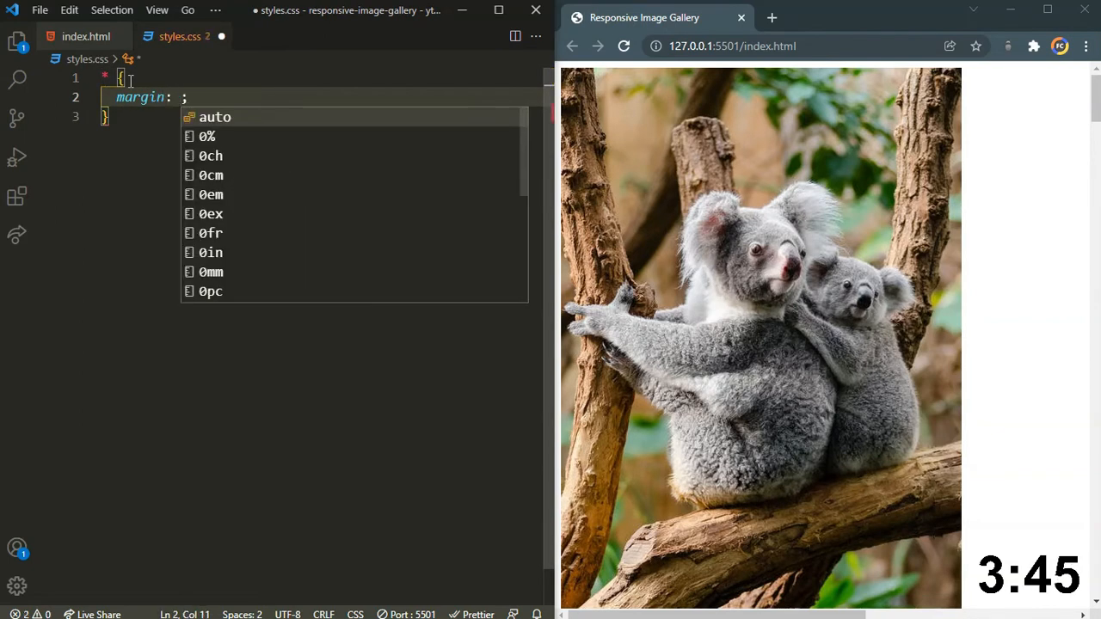
{"action": "type", "text": "0;"}
{"action": "type", "text": "padding: 0;"}
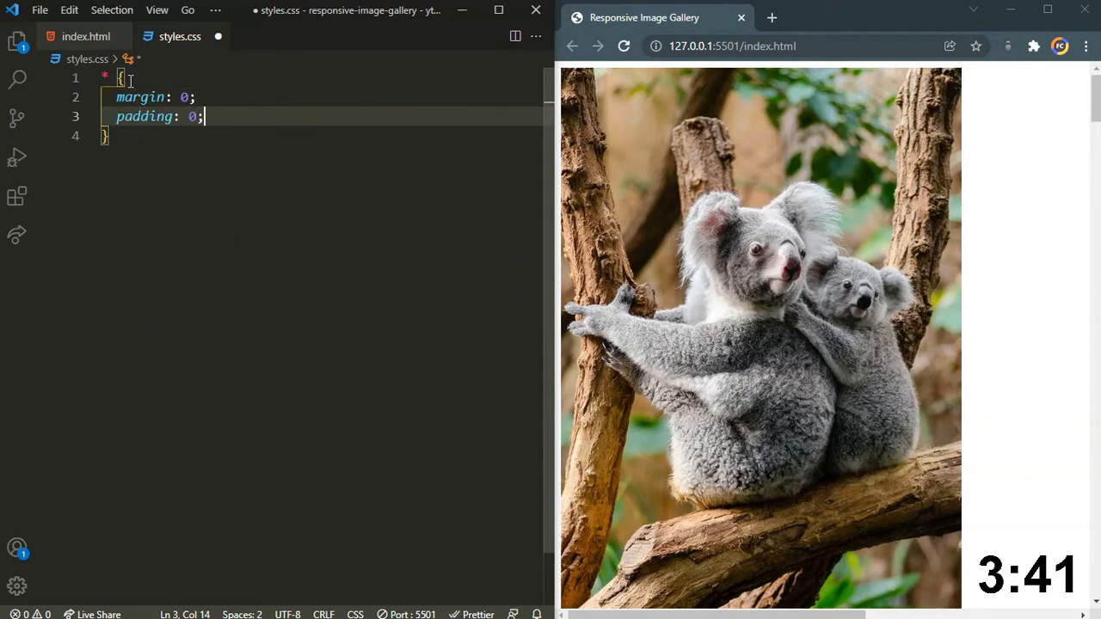
{"action": "type", "text": "box-sizing: border-box;"}
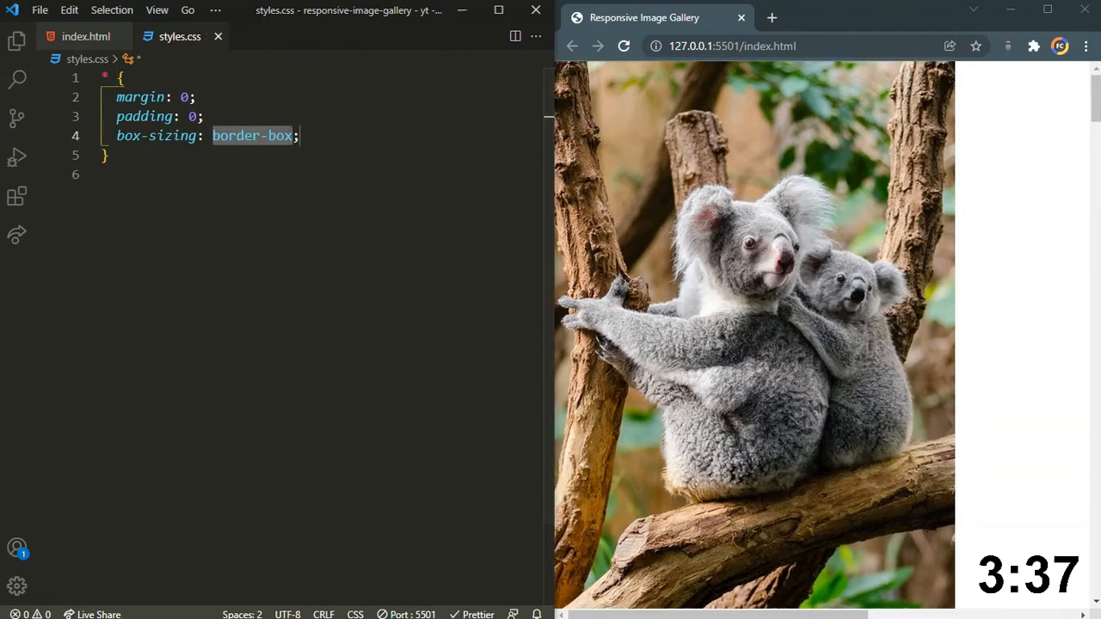
{"action": "left_click", "coordinate": [309, 135]}
{"action": "type", "text": "transition: ;"}
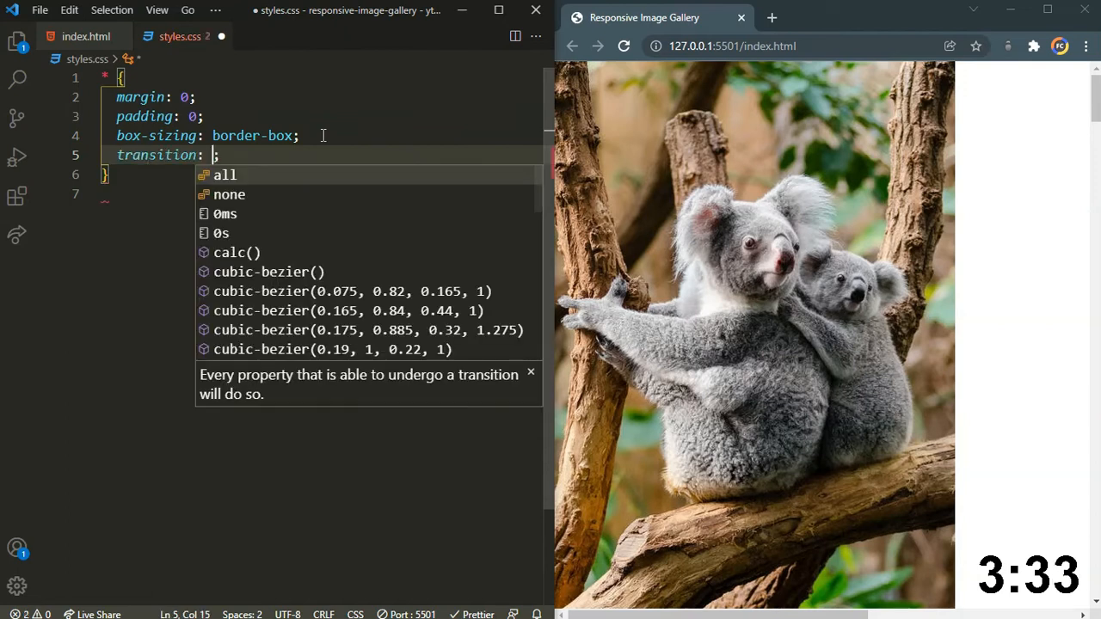
{"action": "type", "text": "0.2s linear"}
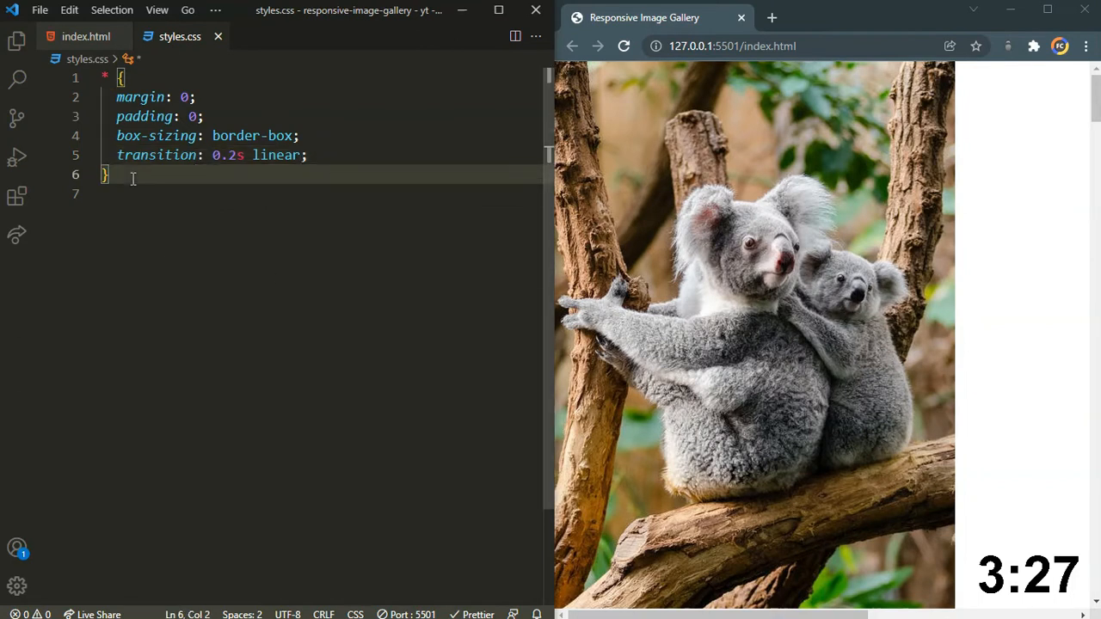
- Add a .container rule with 2rem 5% padding and save styles.css
{"action": "left_click", "coordinate": [86, 36]}
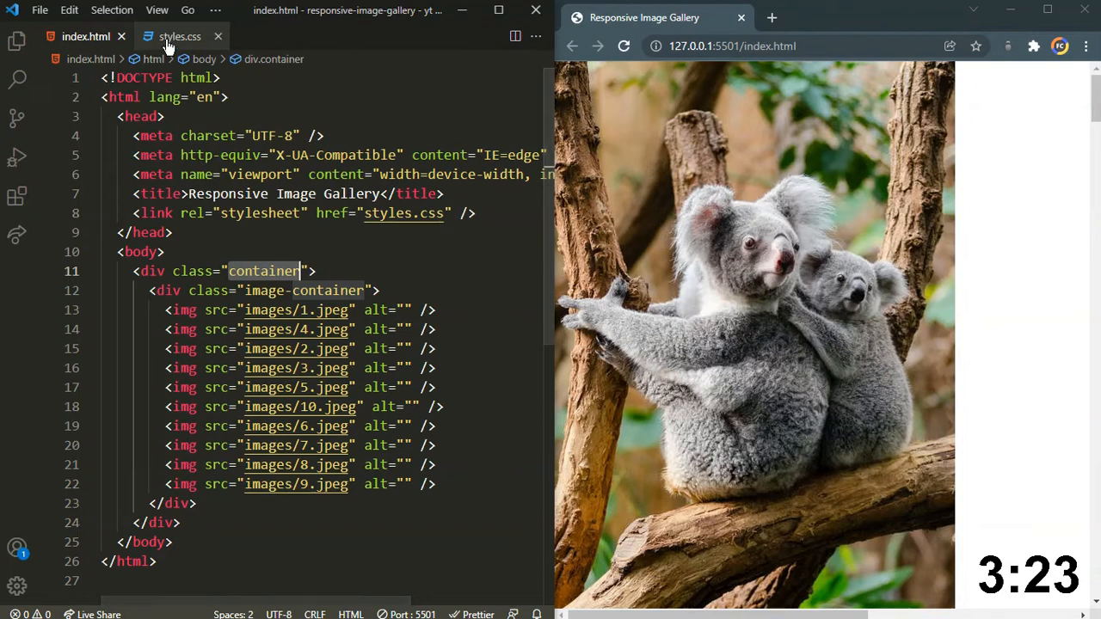
{"action": "left_click", "coordinate": [180, 37]}
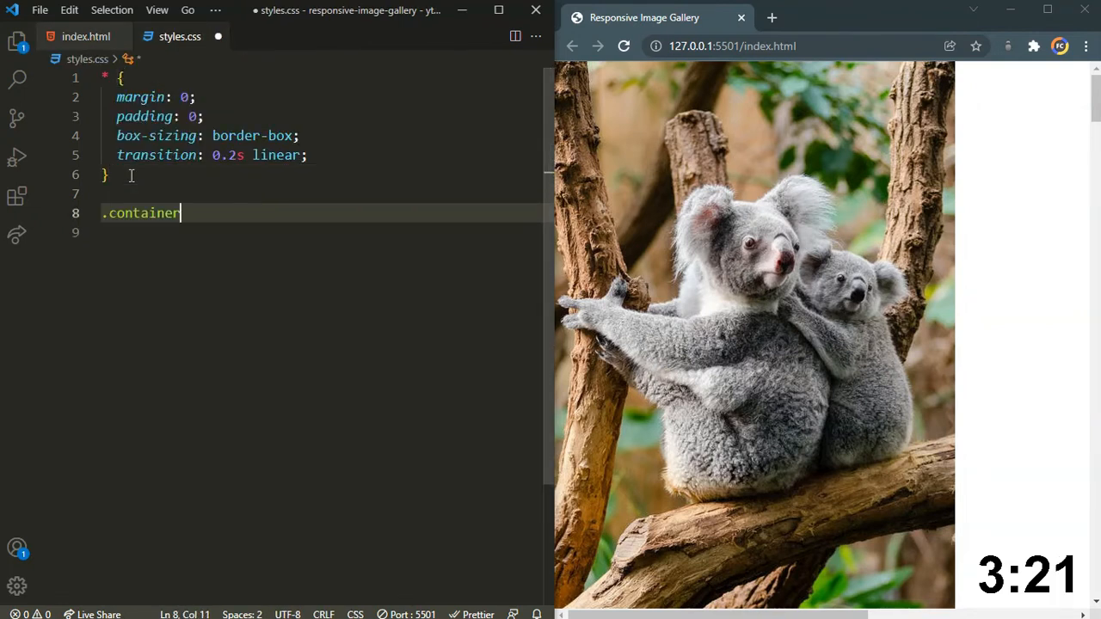
{"action": "type", "text": "{"}
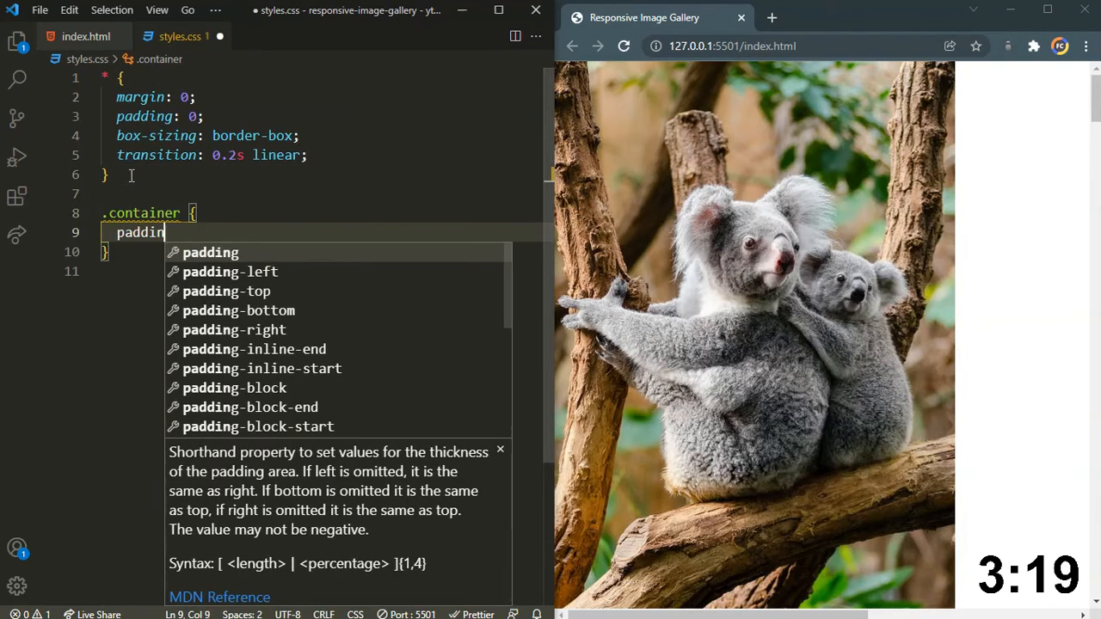
{"action": "type", "text": ": 2rem;"}
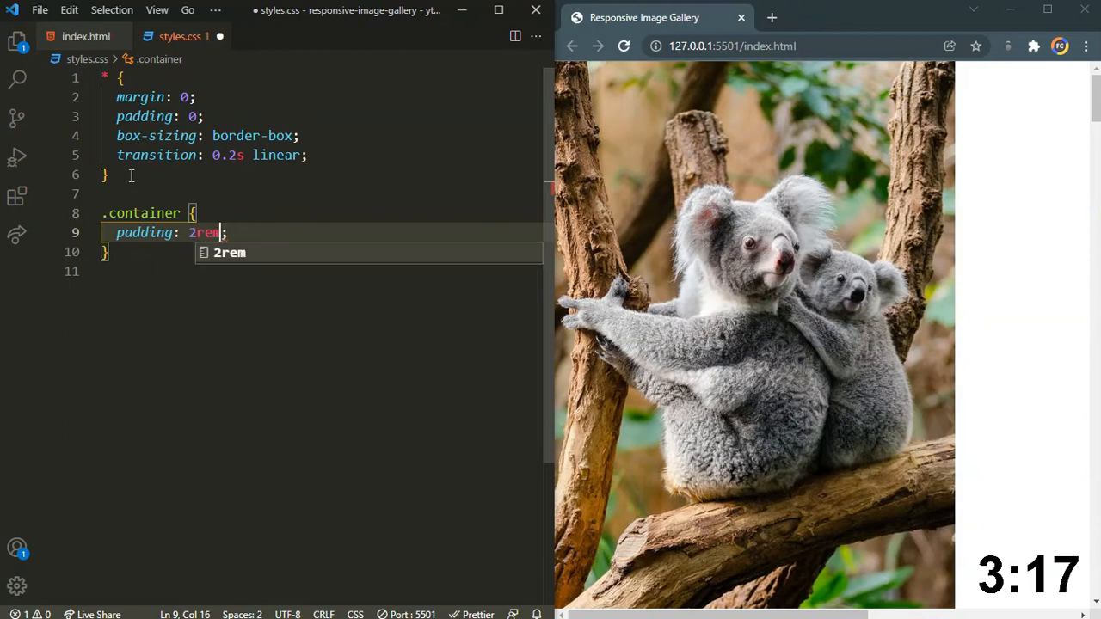
{"action": "type", "text": "5%"}
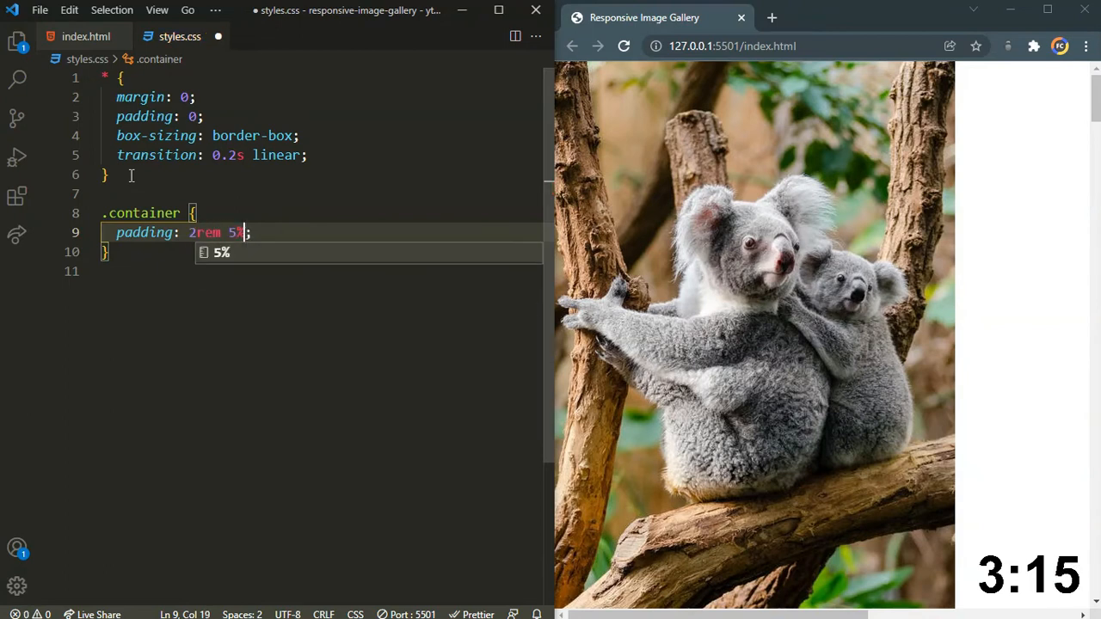
{"action": "key", "text": "ctrl+s"}
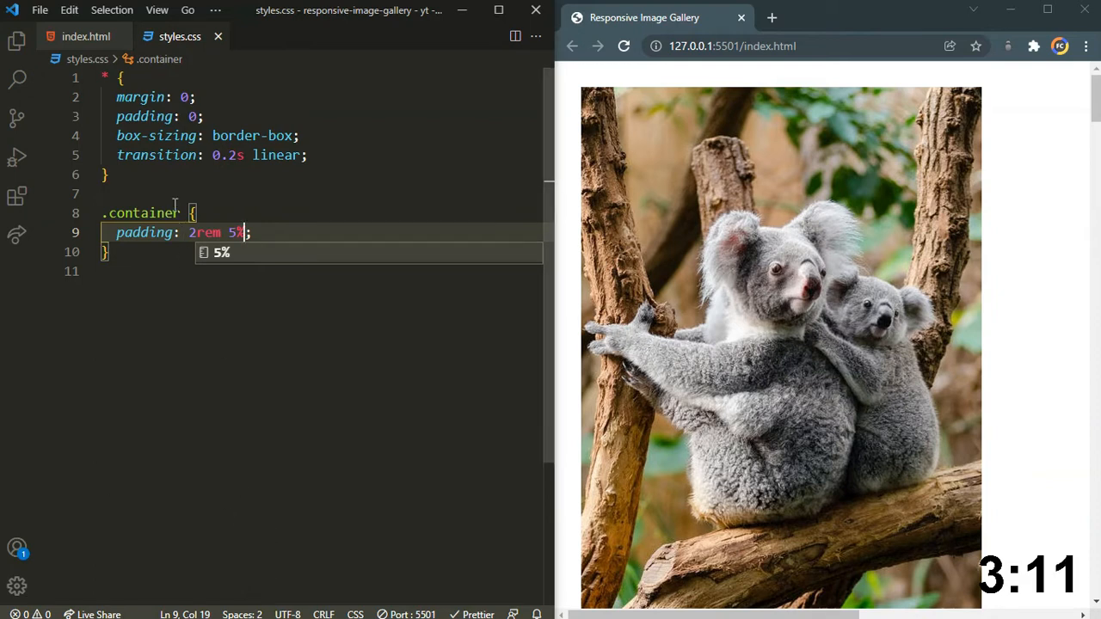
- Check the markup and begin a new .container selector below the container rule
{"action": "left_click", "coordinate": [86, 36]}
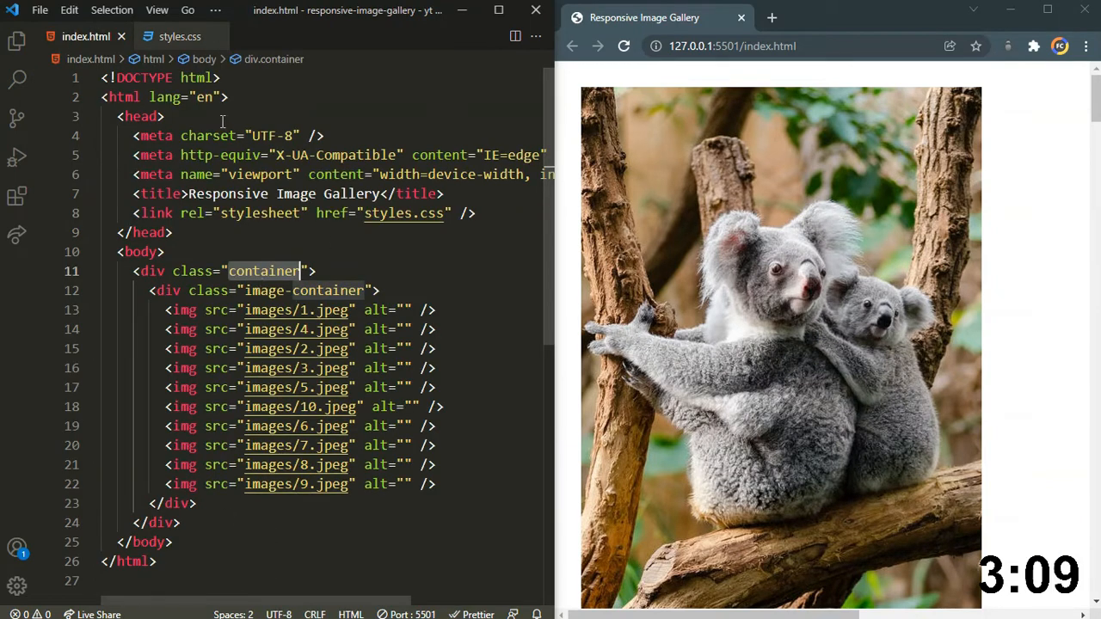
{"action": "left_click", "coordinate": [179, 36]}
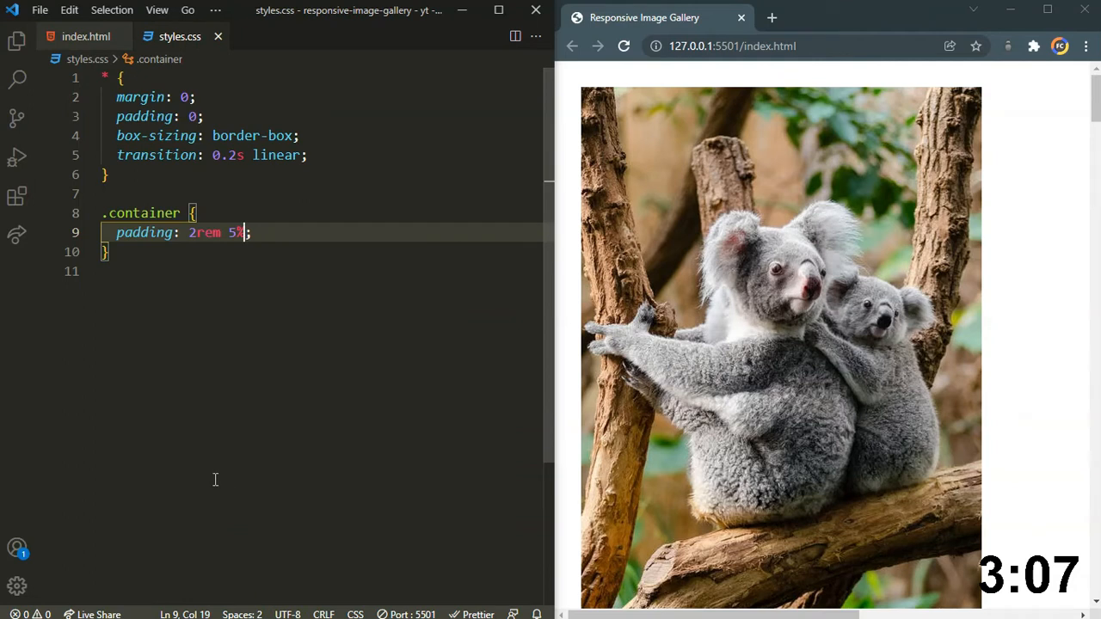
{"action": "left_click", "coordinate": [109, 251]}
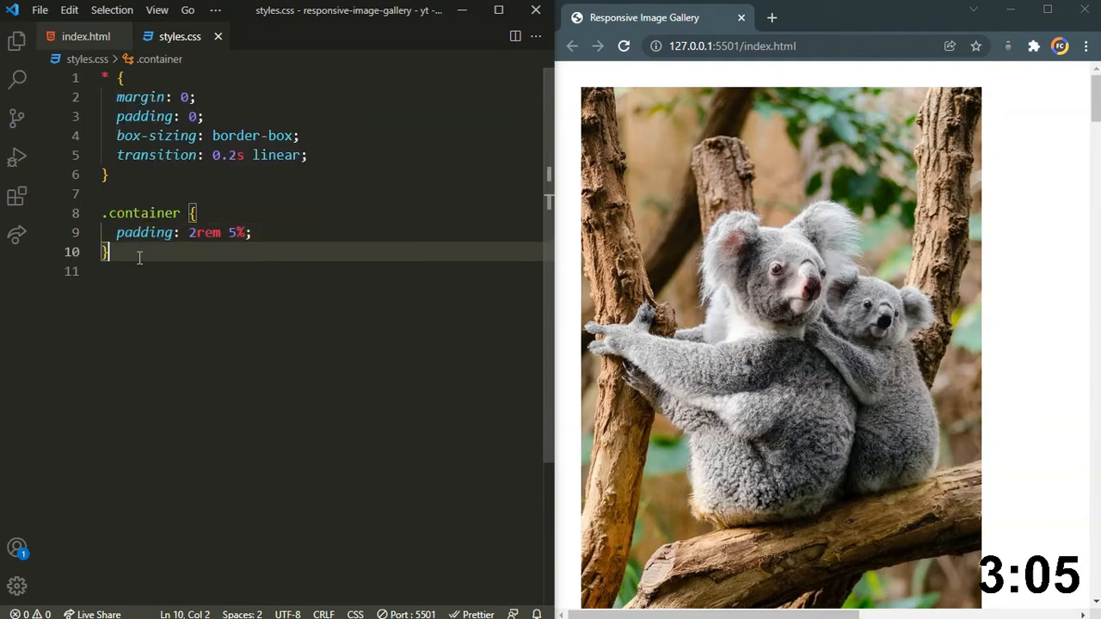
{"action": "type", "text": ".co"}
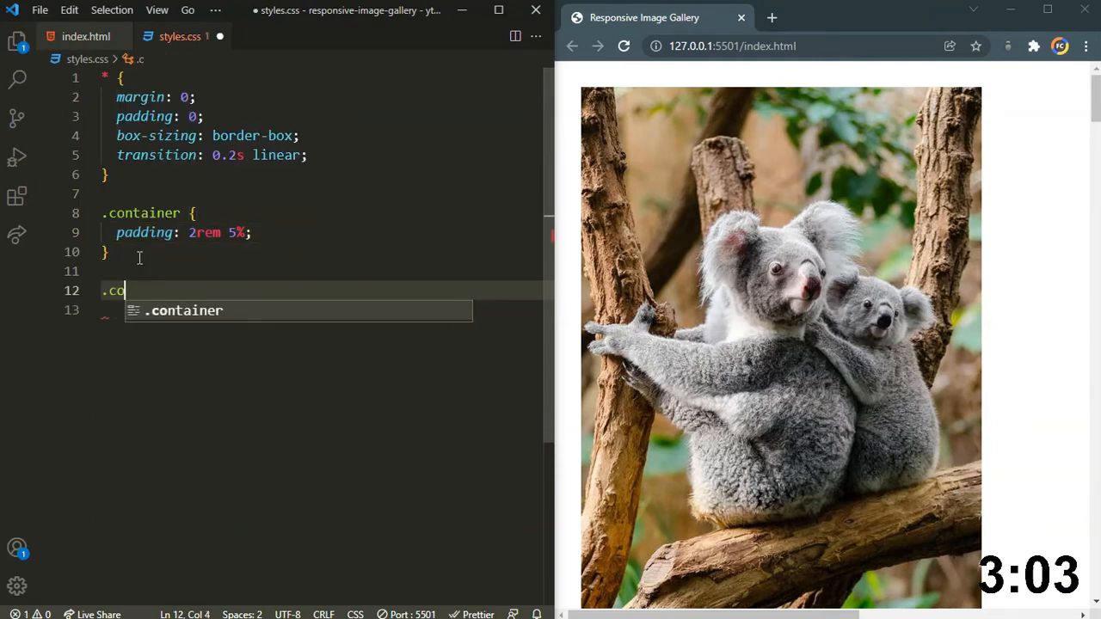
- Write a .container .image-container rule containing columns: 15rem 3
{"action": "type", "text": "ntainer .image"}
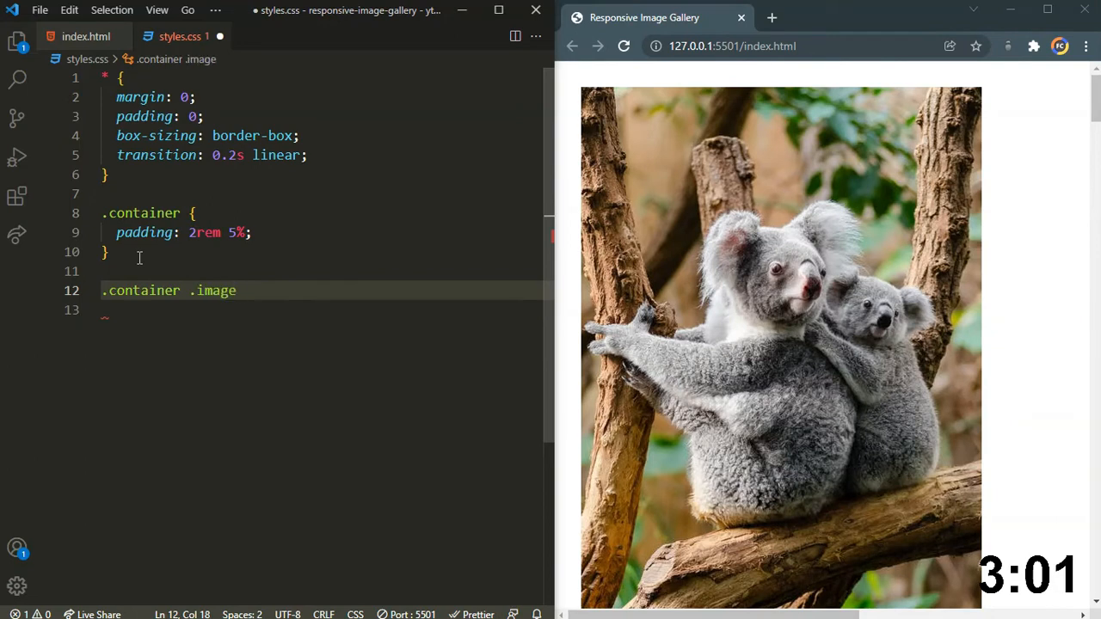
{"action": "type", "text": "-container {}"}
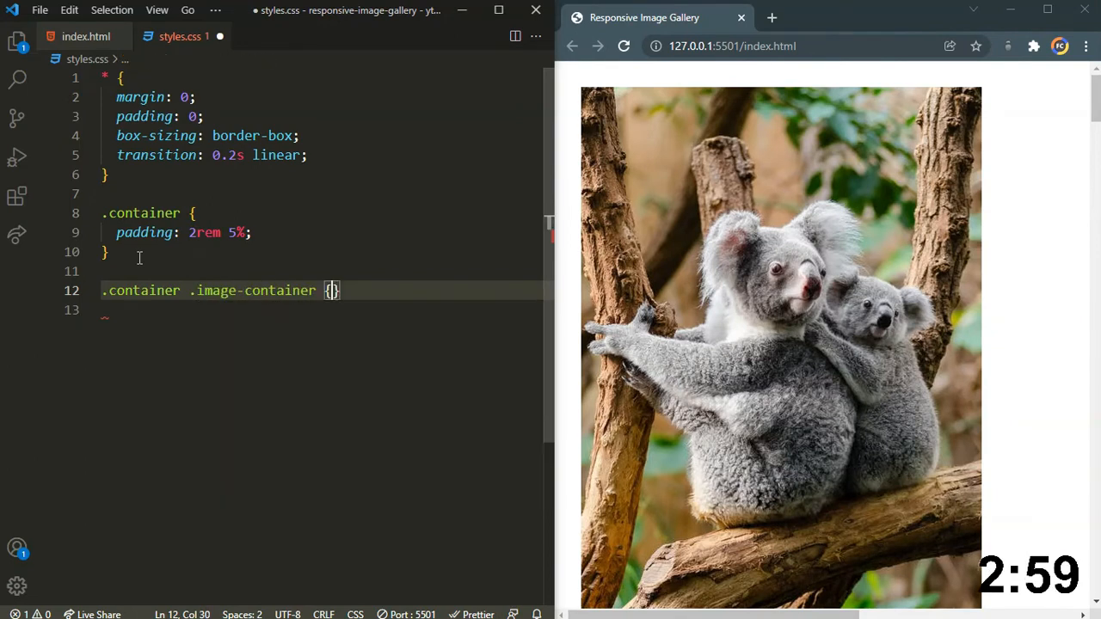
{"action": "left_click", "coordinate": [86, 36]}
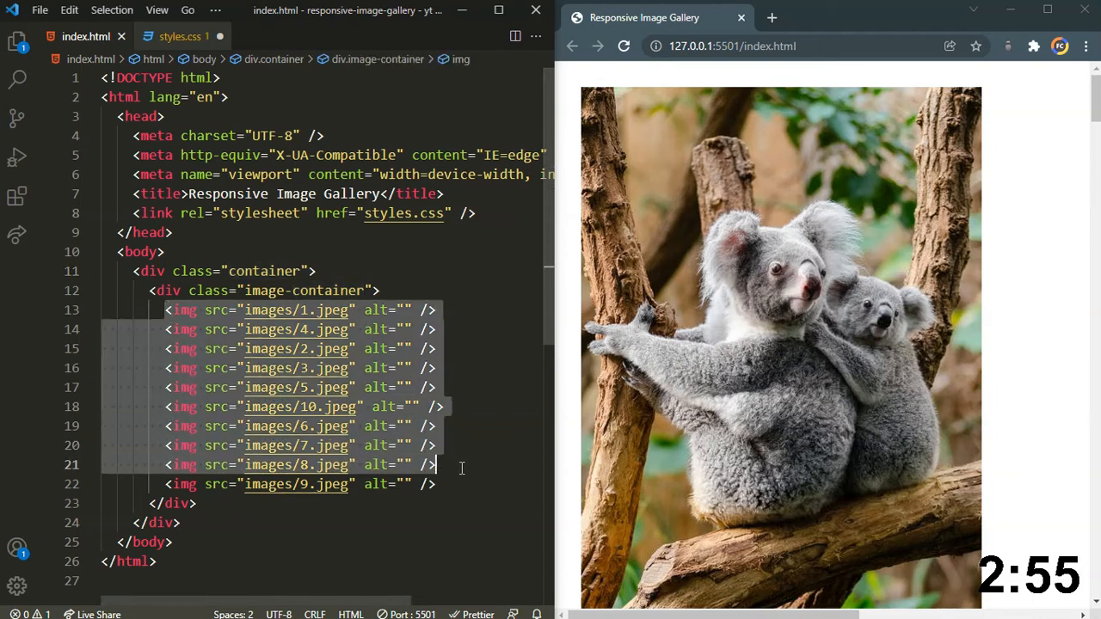
{"action": "left_click", "coordinate": [176, 36]}
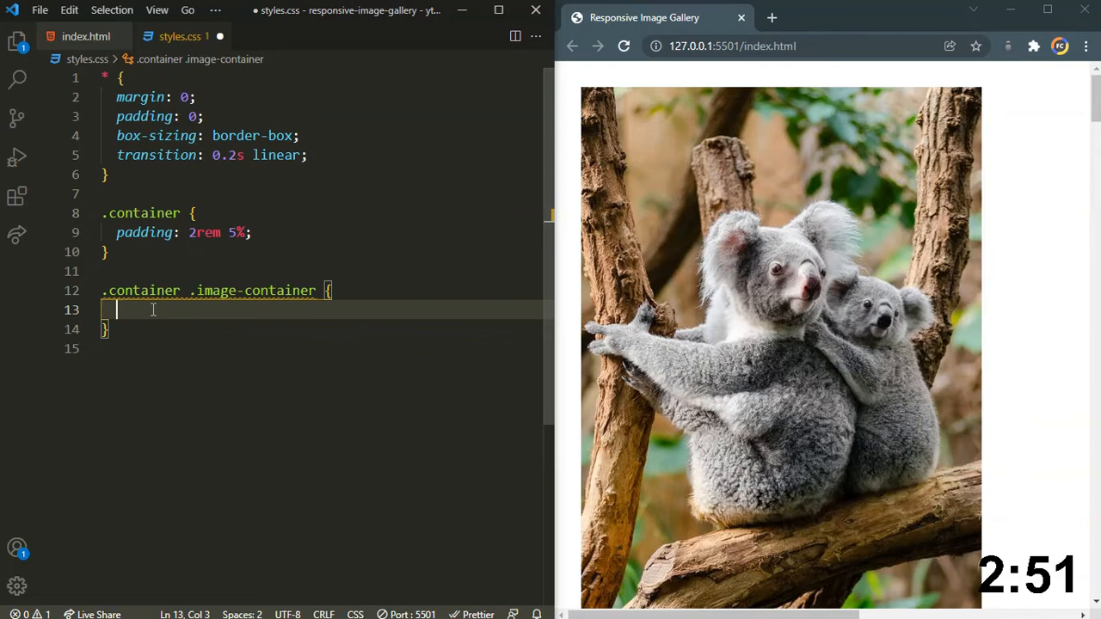
{"action": "type", "text": "columns: 15;"}
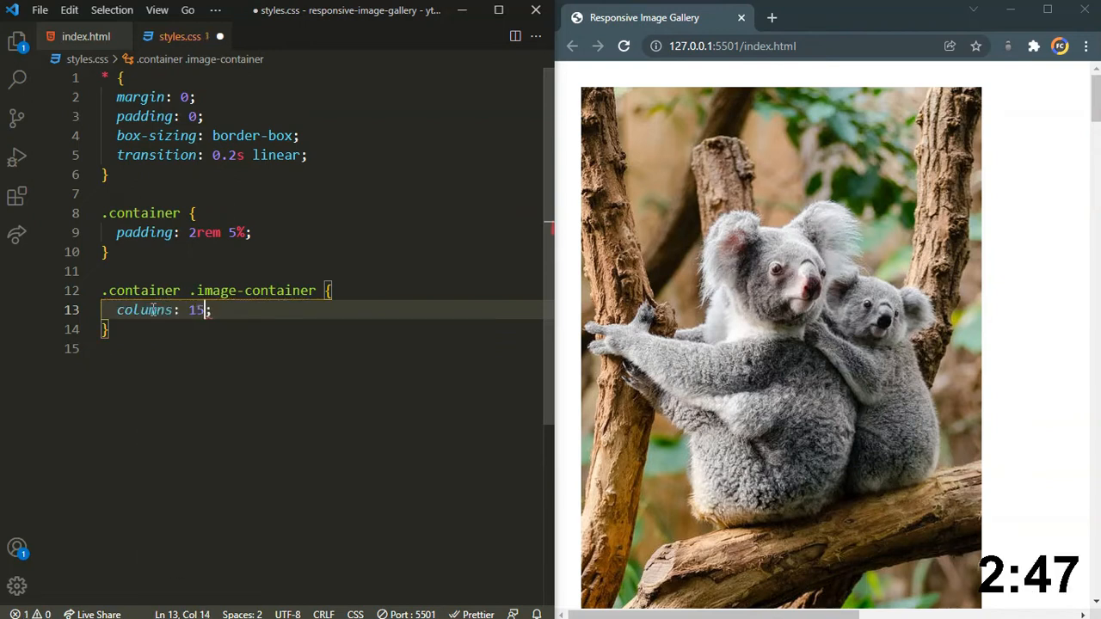
{"action": "type", "text": "rem"}
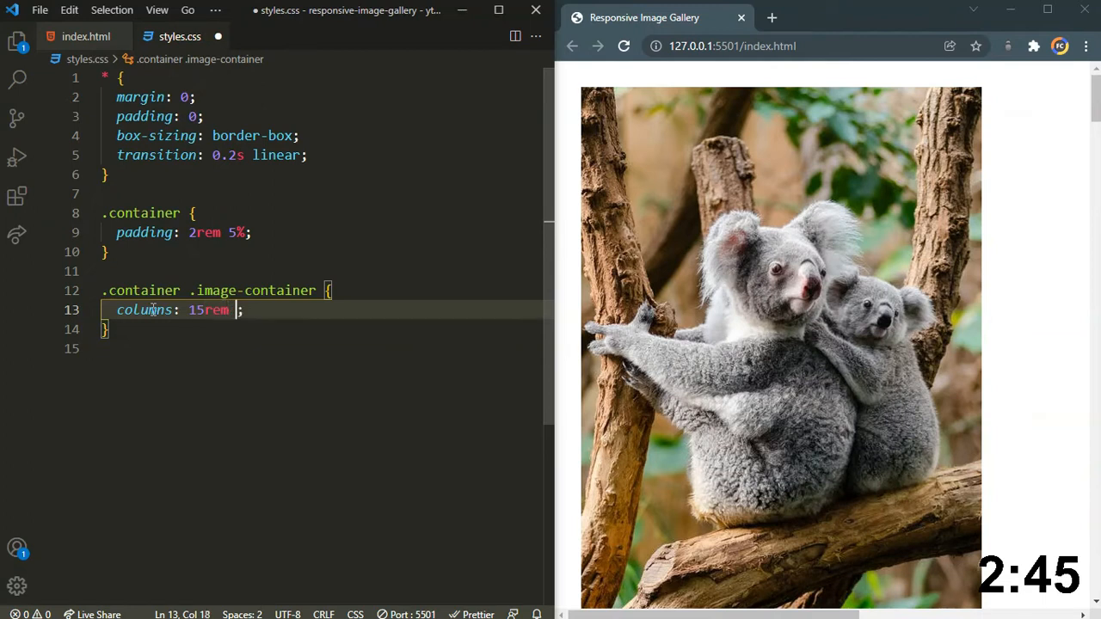
{"action": "type", "text": "3"}
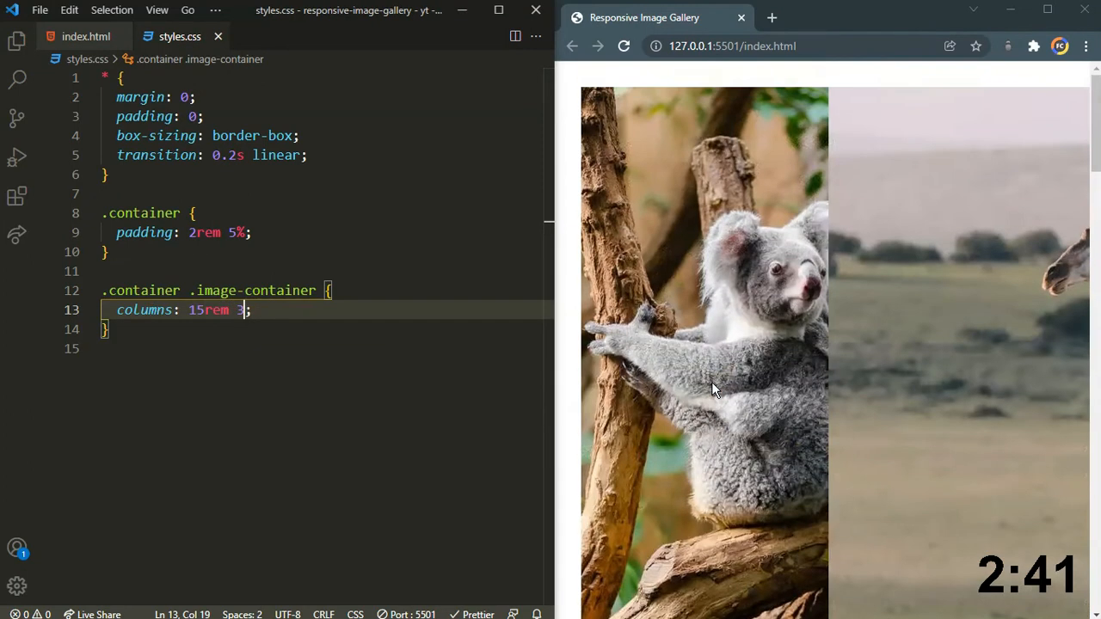
{"action": "double_click", "coordinate": [207, 310]}
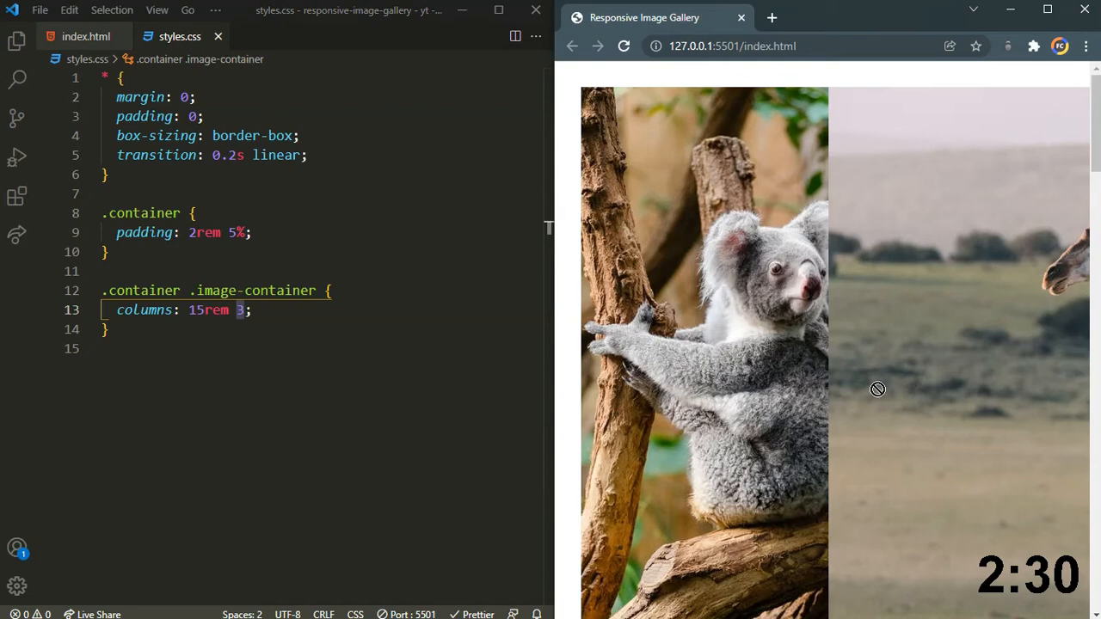
{"action": "scroll", "scroll_direction": "down", "scroll_amount": 3}
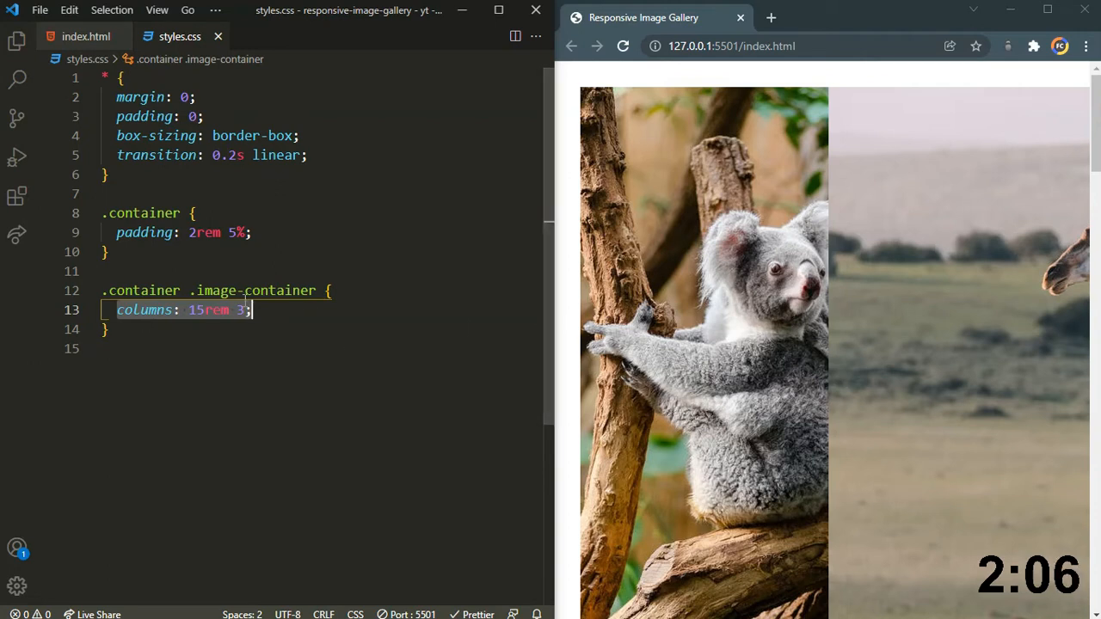
- Add gap: 1.4rem after columns and start a .container .image-container img rule
{"action": "left_click", "coordinate": [253, 310]}
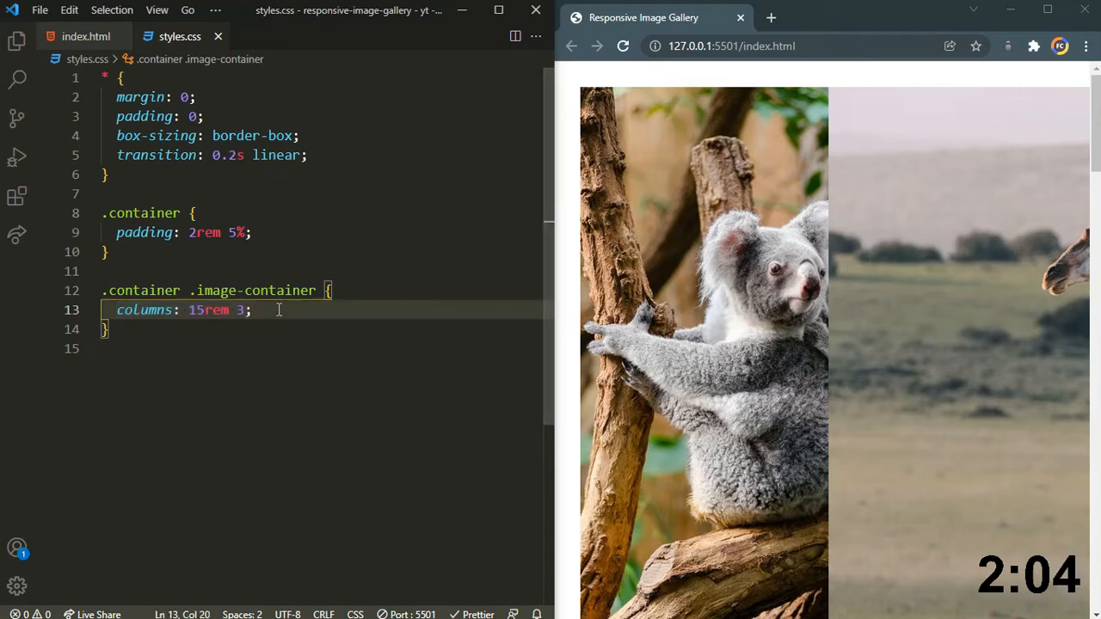
{"action": "type", "text": "gap: 1.4rem;"}
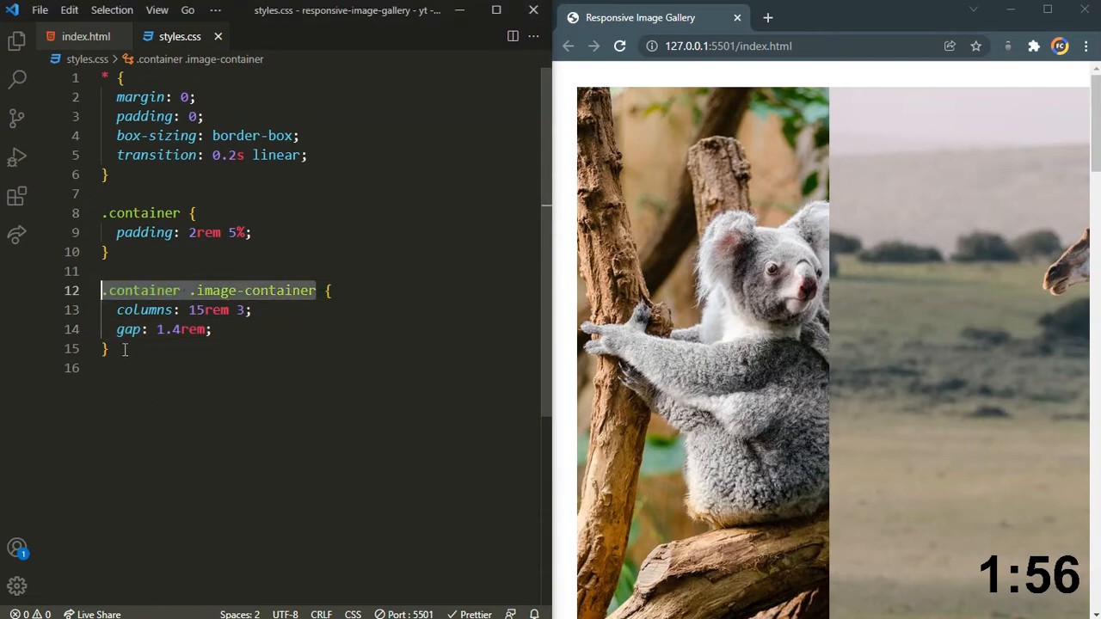
{"action": "type", "text": ".container .image-container img {"}
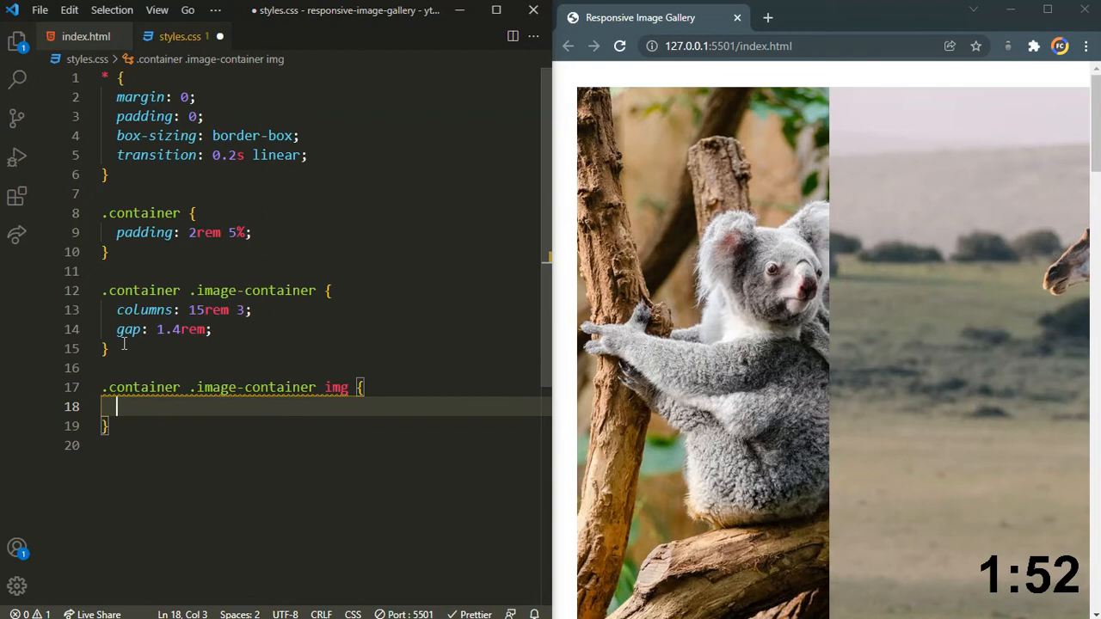
- Give gallery images width 100%, 1rem bottom margin and 0.7rem border-radius
{"action": "type", "text": "width: 100%;"}
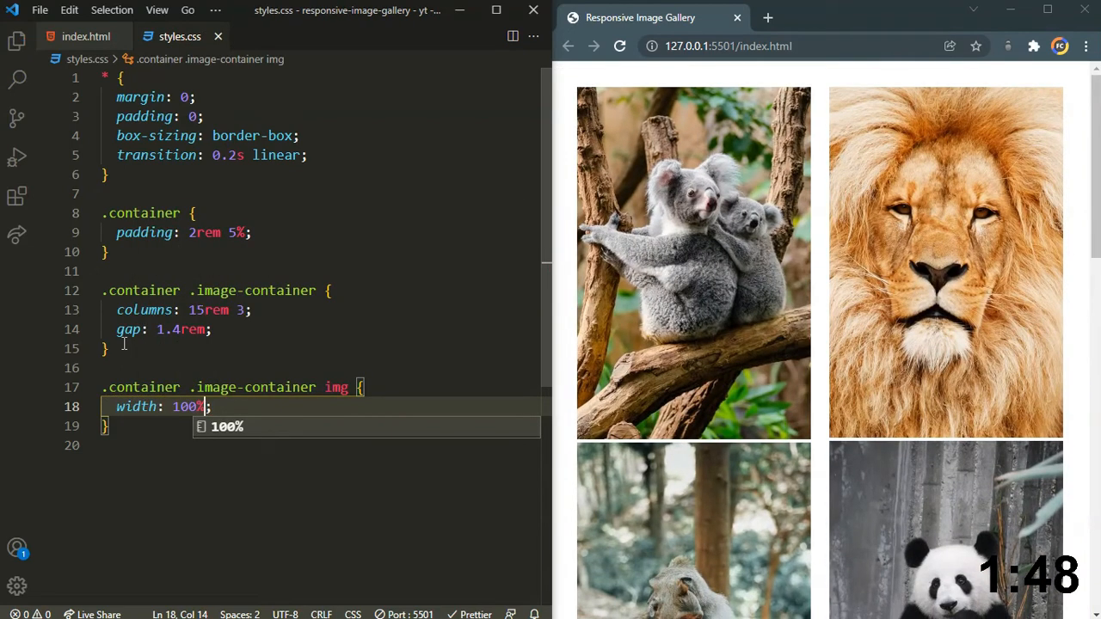
{"action": "scroll", "scroll_direction": "down", "scroll_amount": 3}
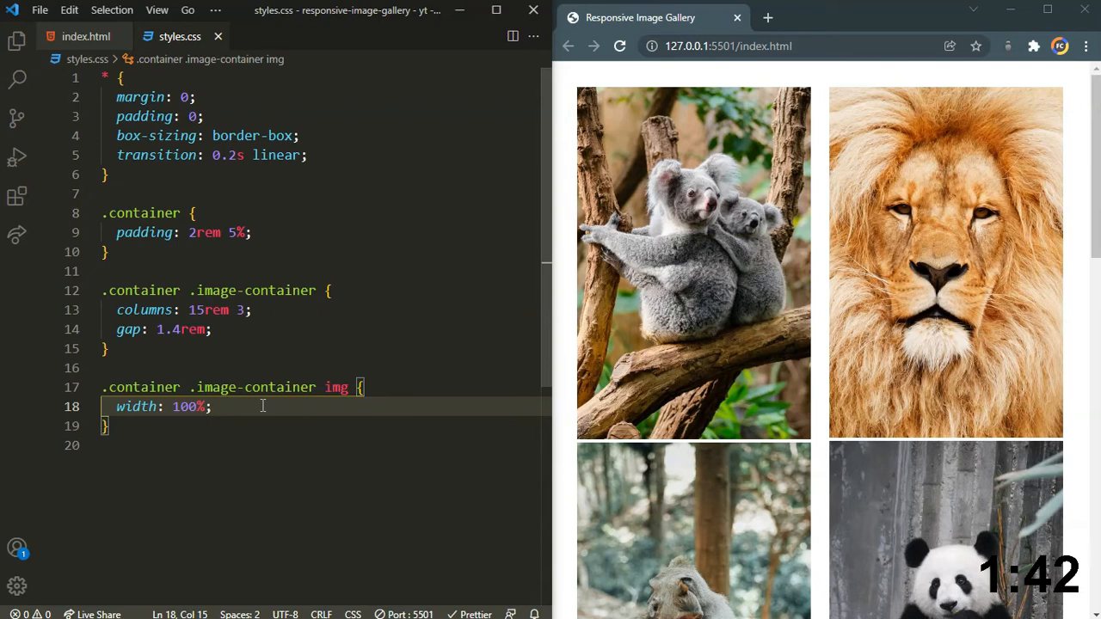
{"action": "type", "text": "margin-bottom: 1rem;"}
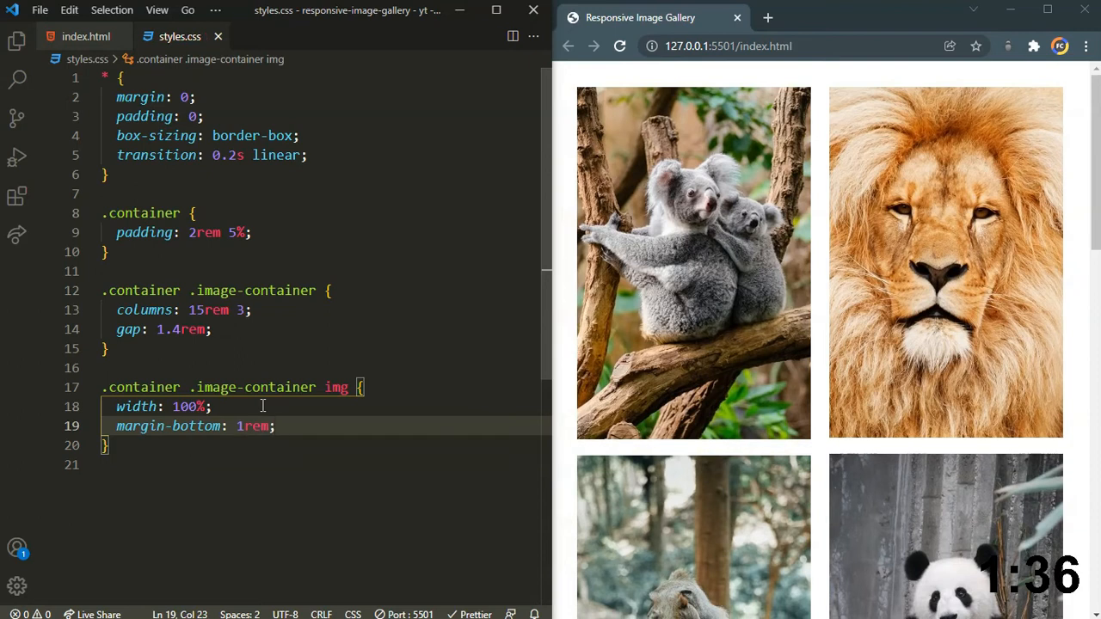
{"action": "type", "text": "b"}
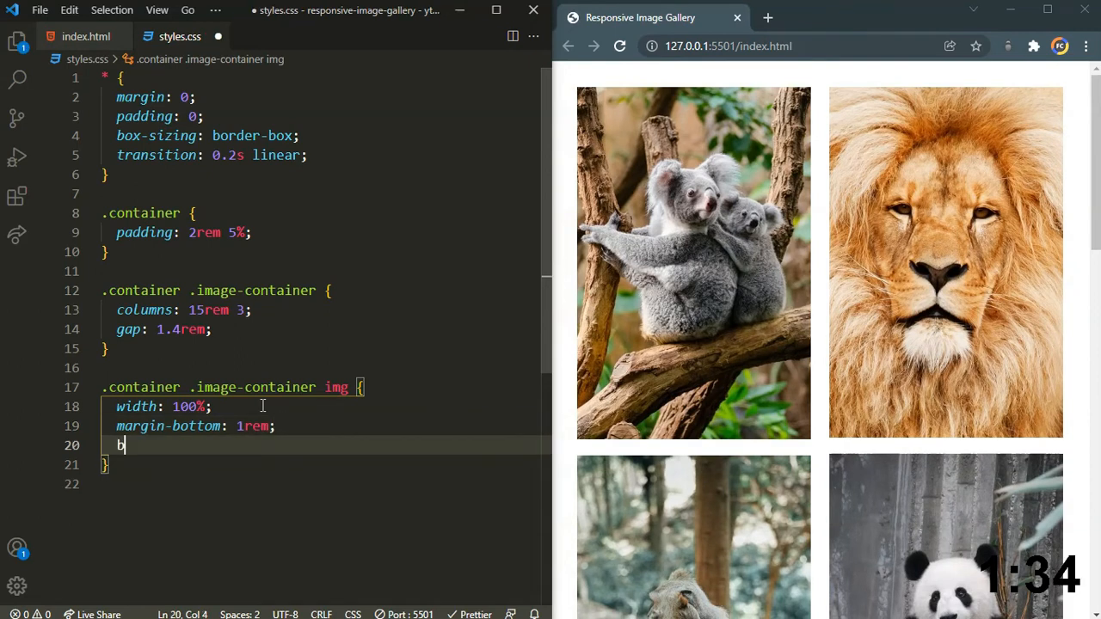
{"action": "type", "text": "order-radius: 0.7rem;"}
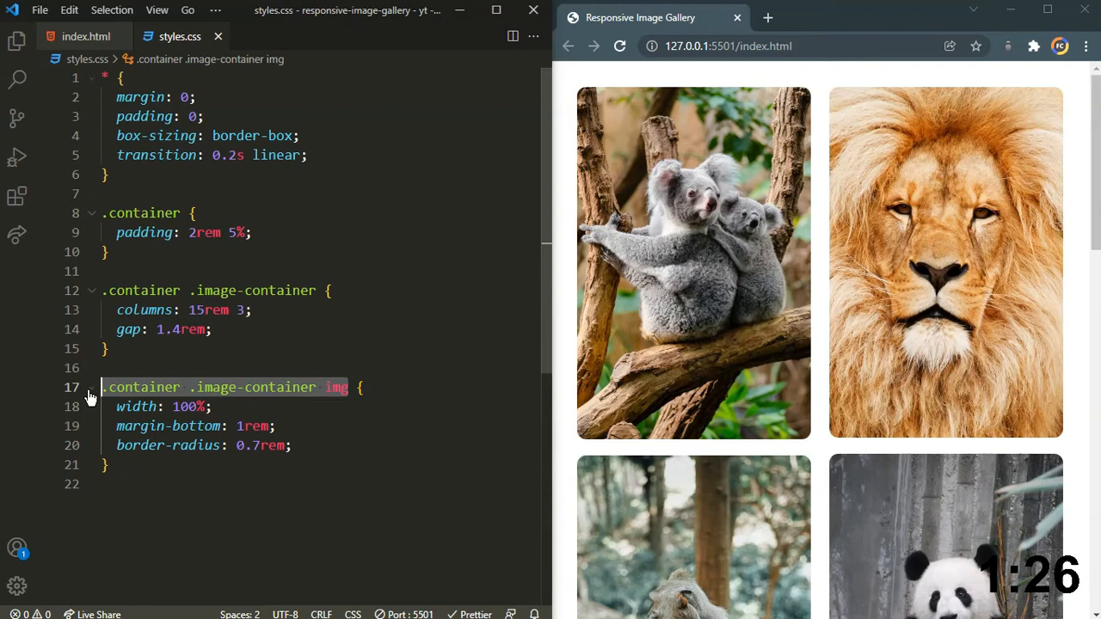
{"action": "left_click", "coordinate": [129, 465]}
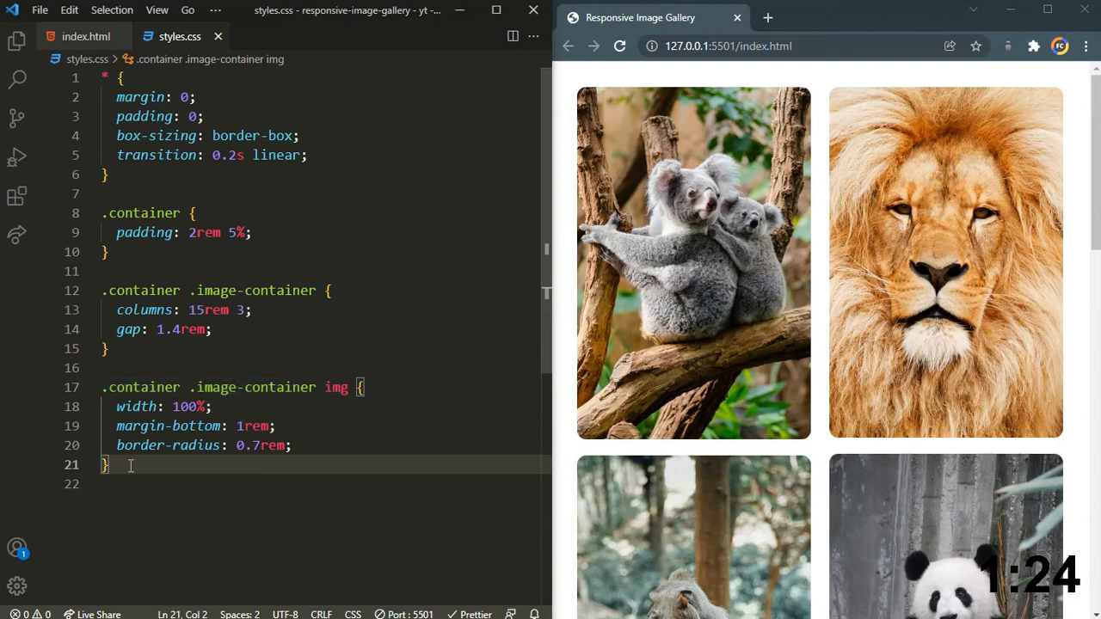
{"action": "type", "text": ".container .image-container img"}
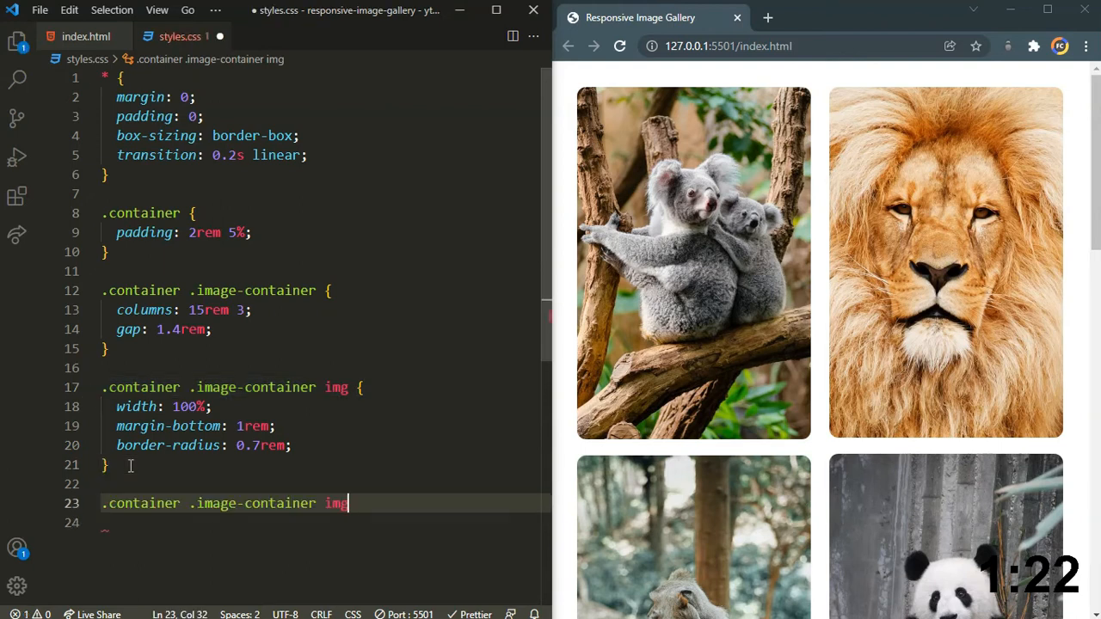
- Add an img:hover rule with transform: scale(1.01) to the image container
{"action": "type", "text": ":hover {"}
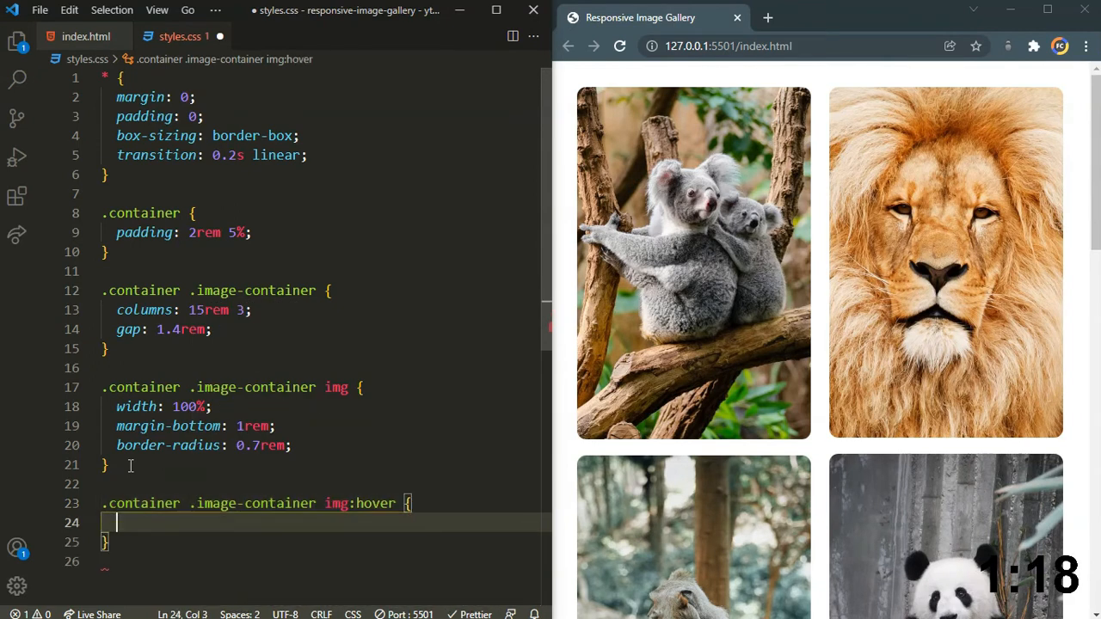
{"action": "type", "text": "transform: scale();"}
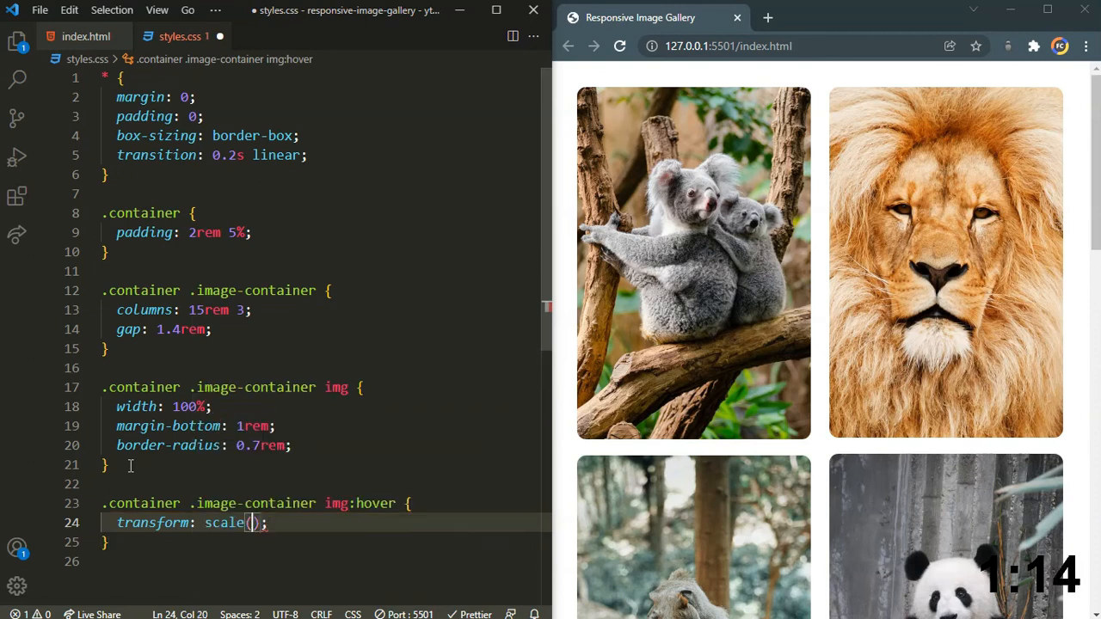
{"action": "type", "text": "1.01"}
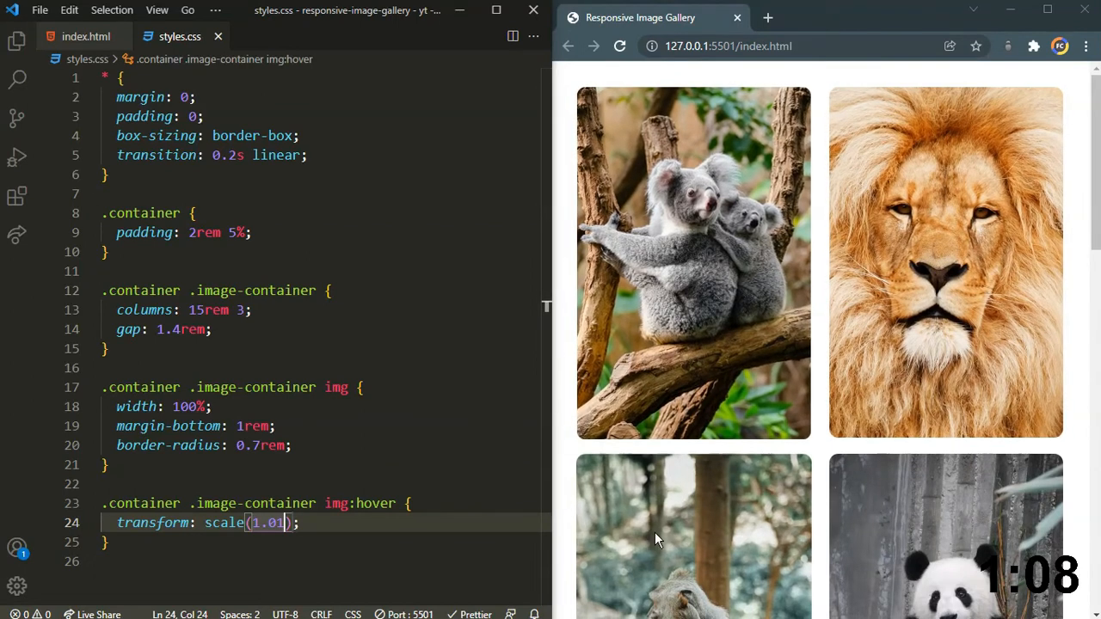
{"action": "scroll", "scroll_direction": "down", "scroll_amount": 3}
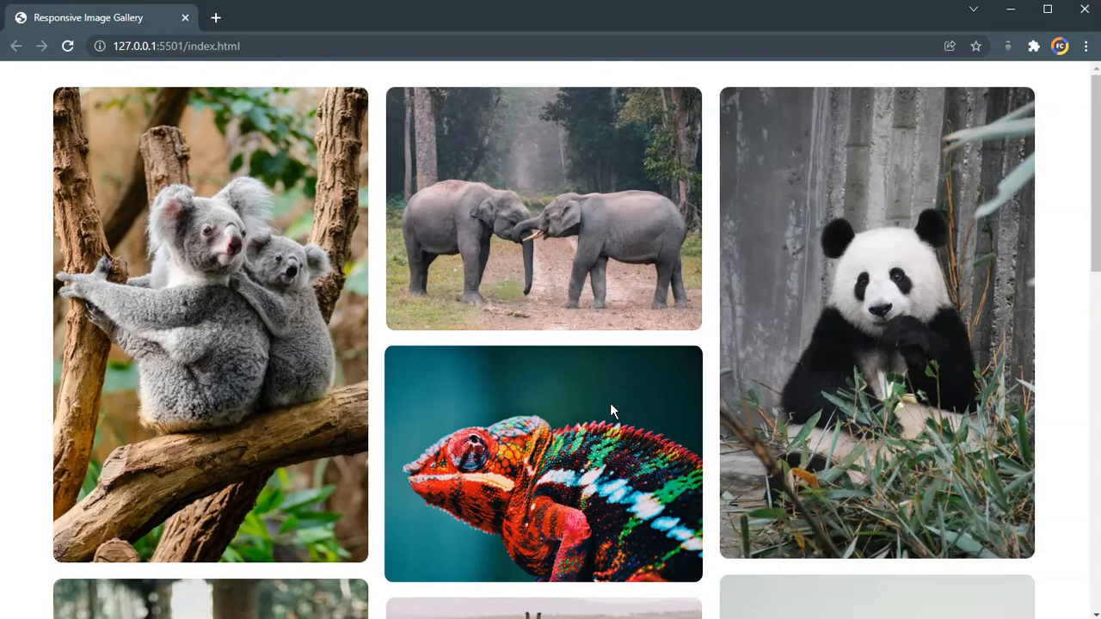
{"action": "key", "text": "F12"}
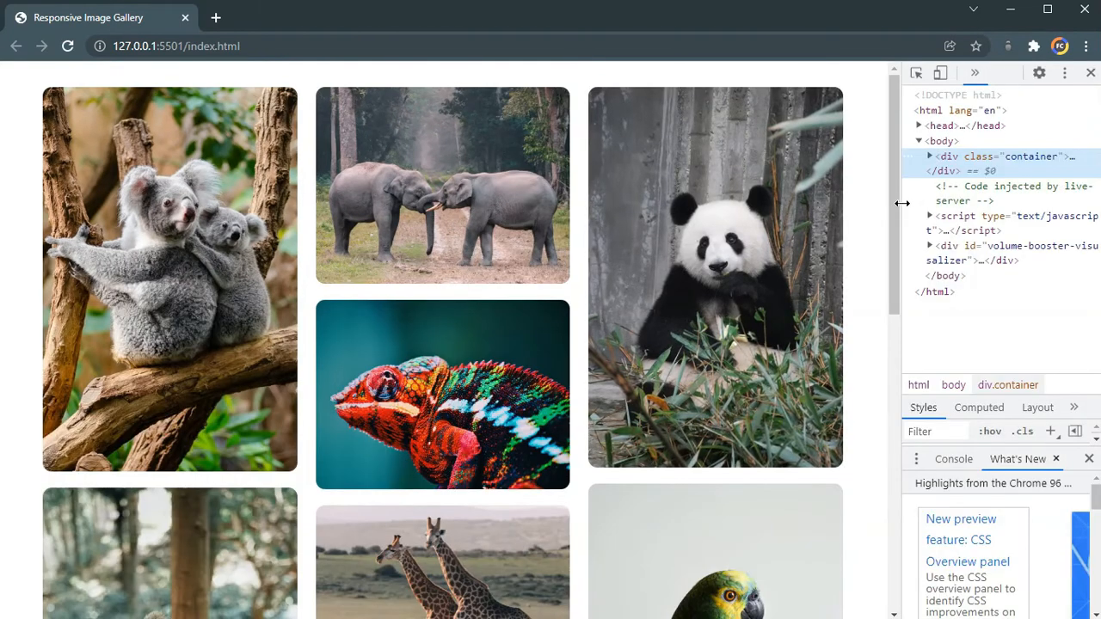
{"action": "left_click_drag", "start_coordinate": [902, 203], "coordinate": [651, 206]}
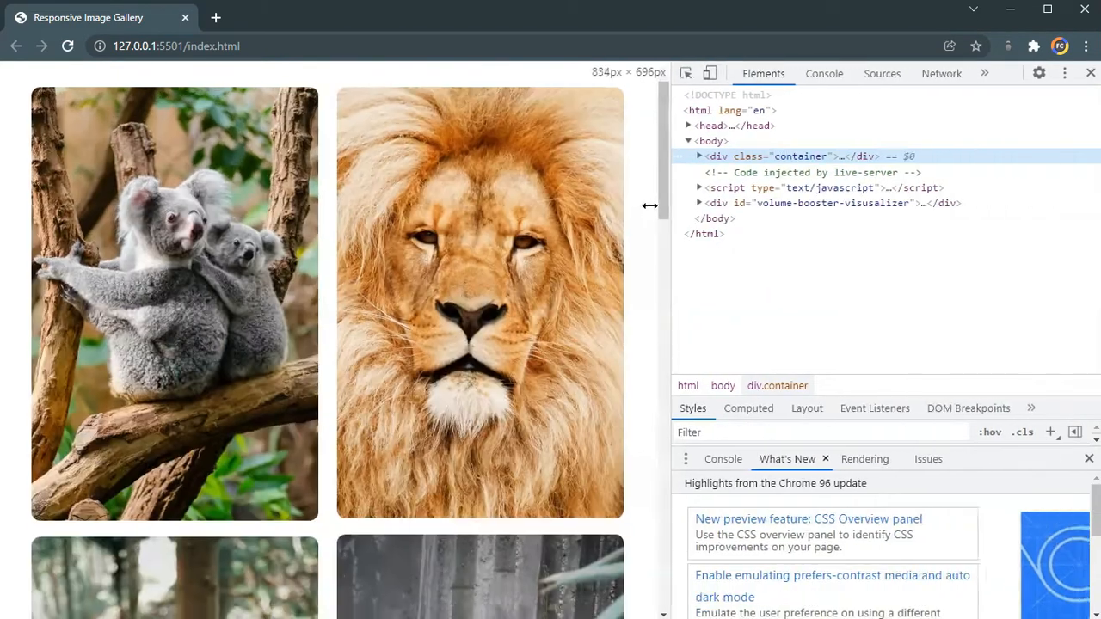
{"action": "scroll", "scroll_direction": "down", "scroll_amount": 3}
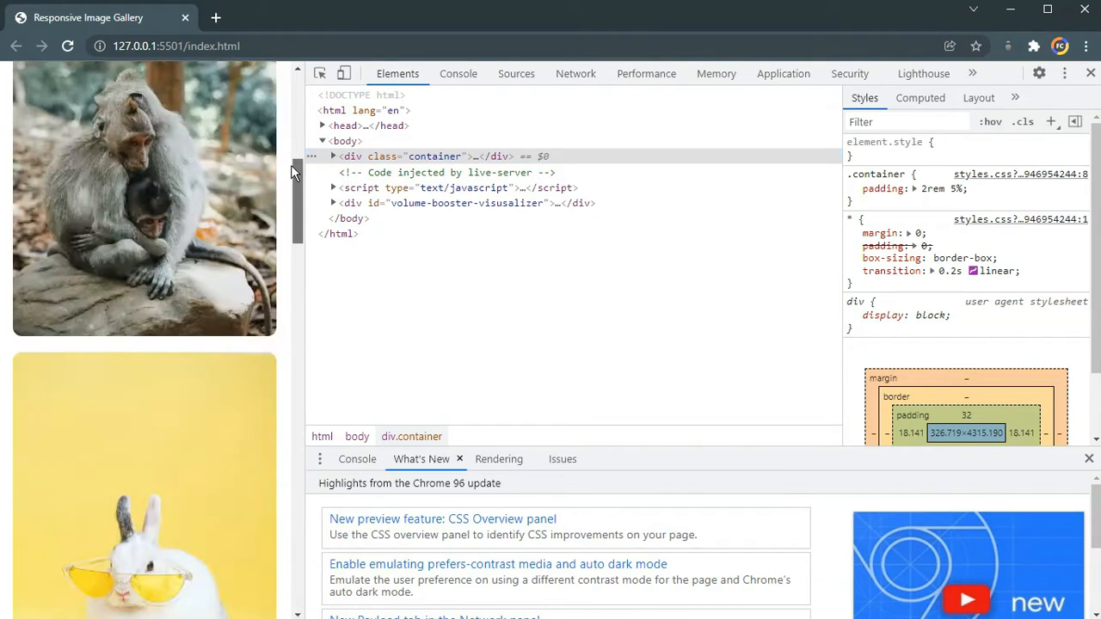
{"action": "scroll", "scroll_direction": "up", "scroll_amount": 3}
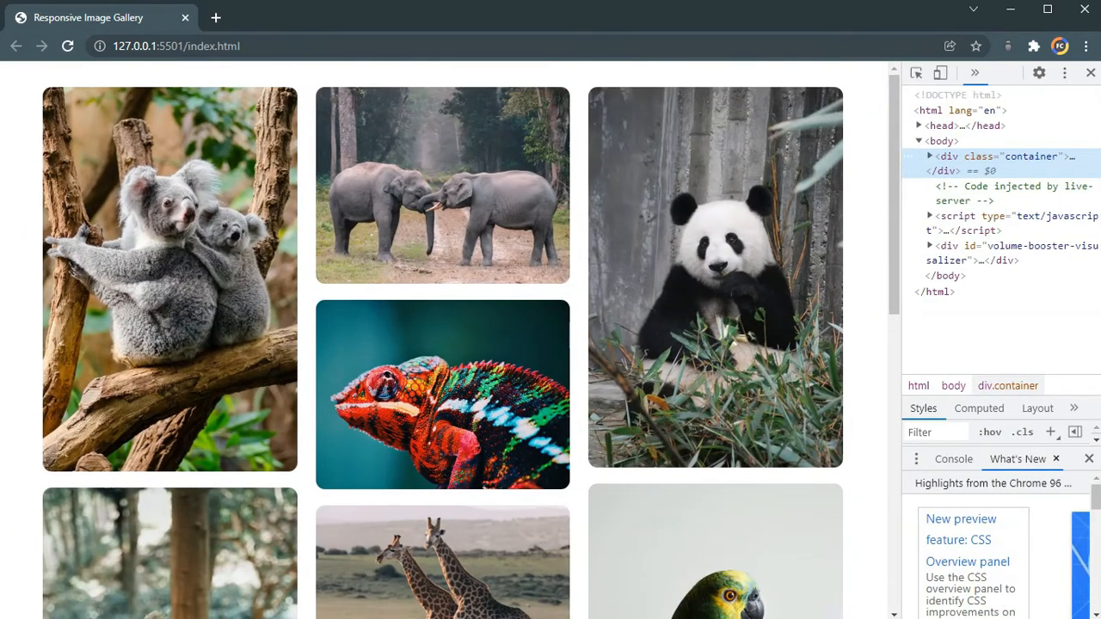
{"action": "left_click", "coordinate": [1089, 73]}
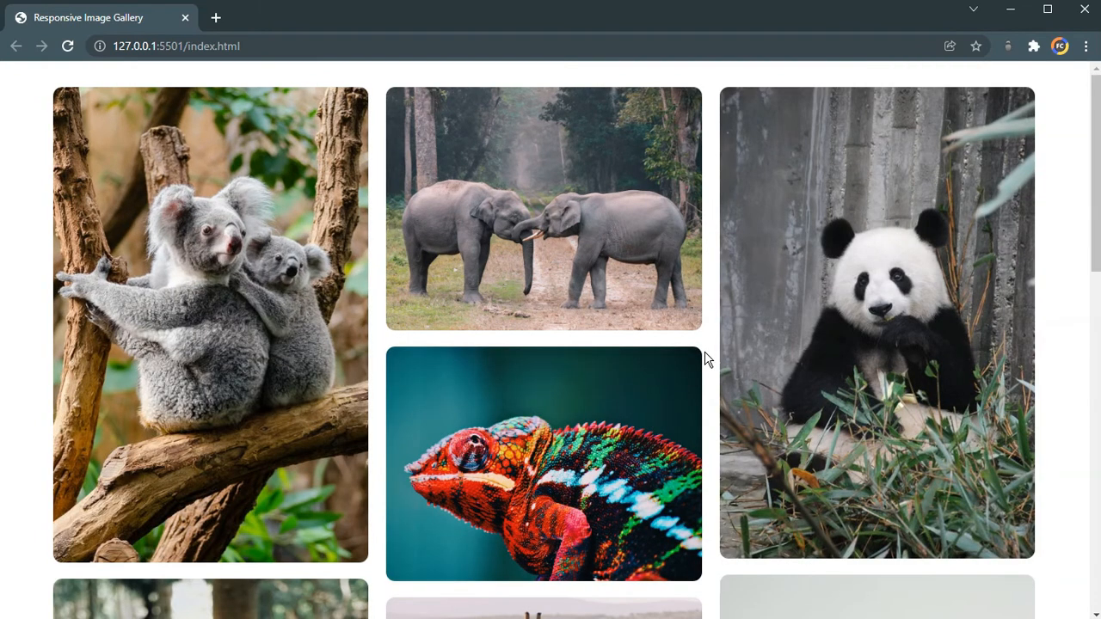